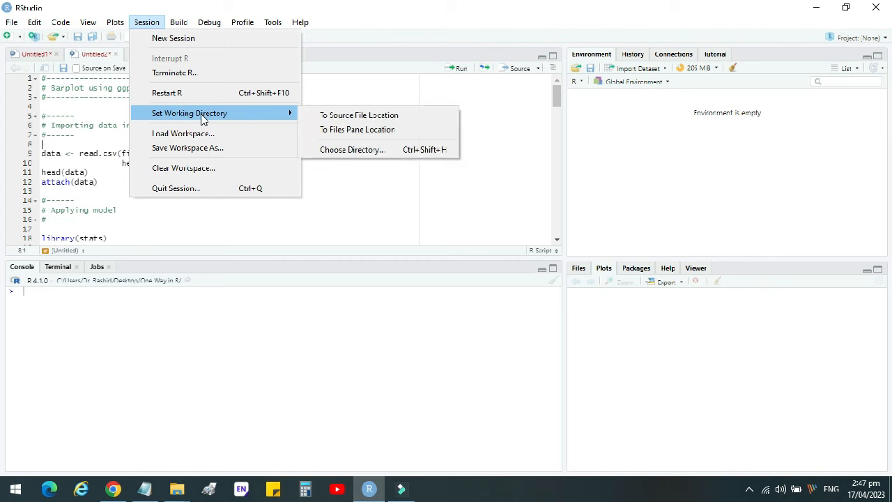
{"action": "mouse_move", "coordinate": [373, 115]}
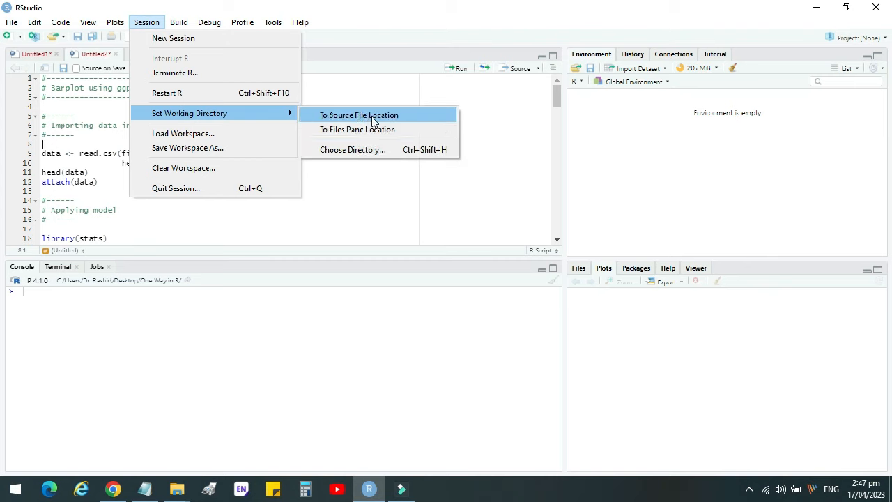
- Set the working directory to the Desktop folder 'One Way in R' via Session menu
{"action": "left_click", "coordinate": [358, 115]}
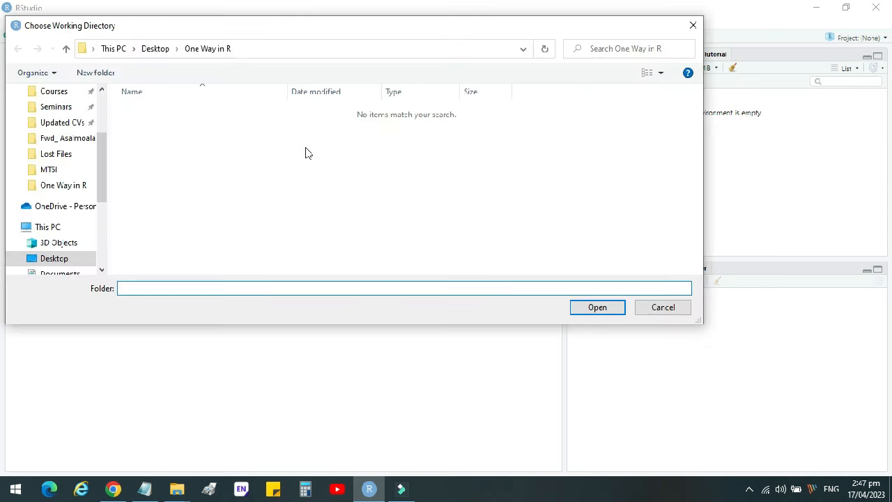
{"action": "left_click", "coordinate": [62, 184]}
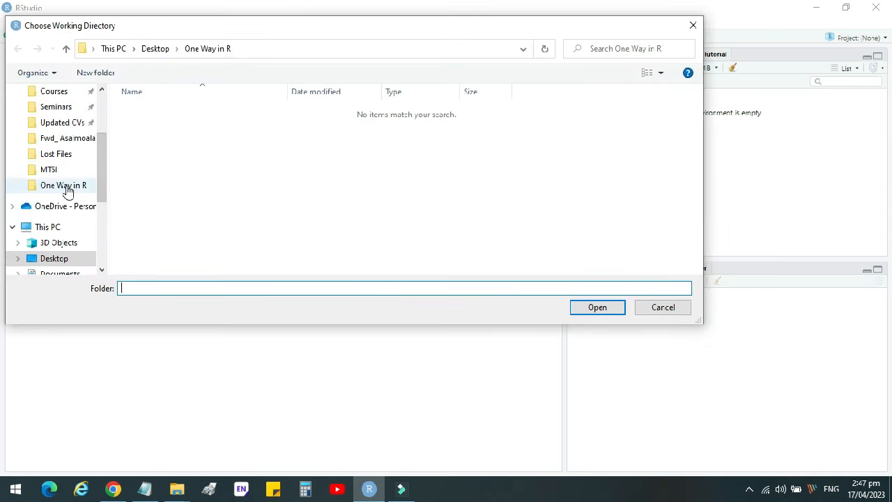
{"action": "left_click", "coordinate": [64, 185]}
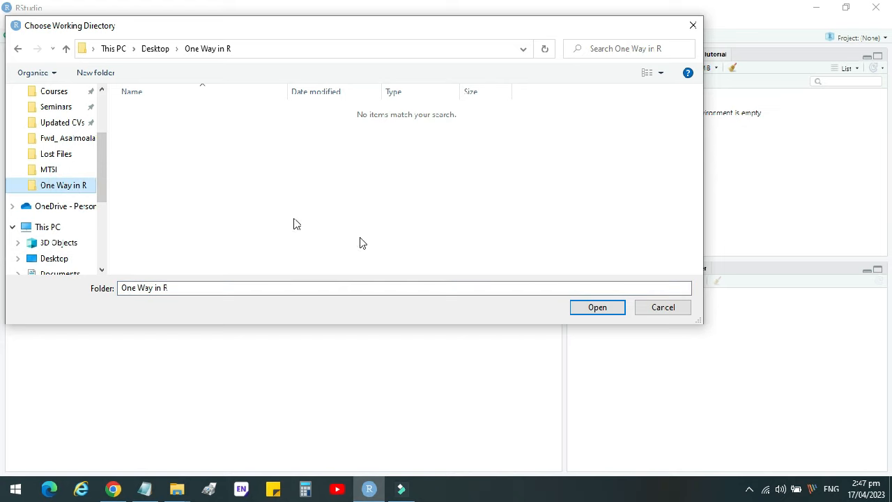
{"action": "left_click", "coordinate": [597, 307]}
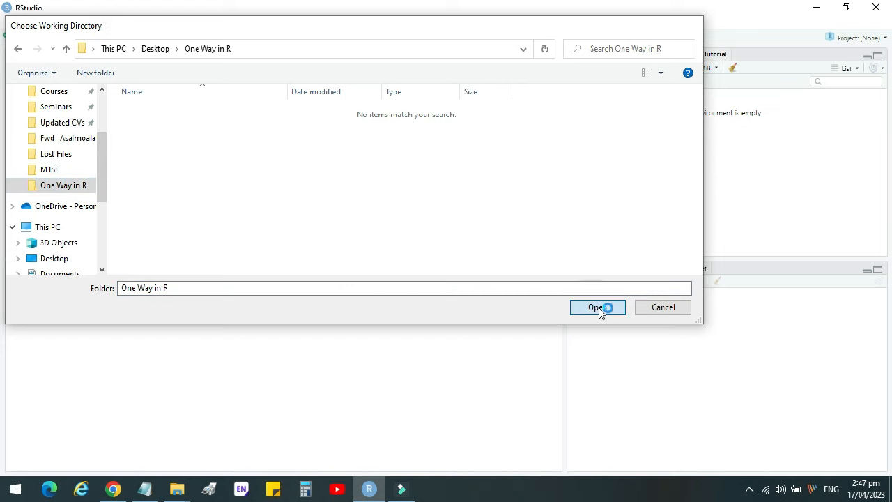
{"action": "left_click", "coordinate": [597, 307]}
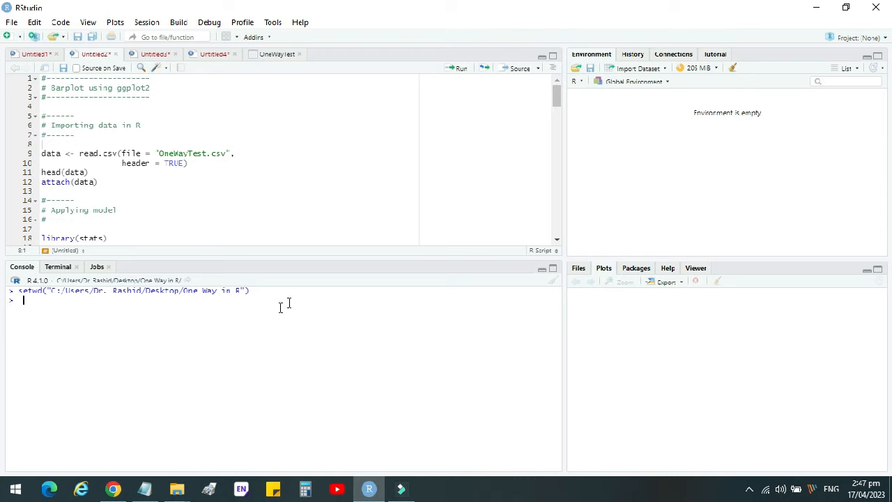
{"action": "mouse_move", "coordinate": [370, 251]}
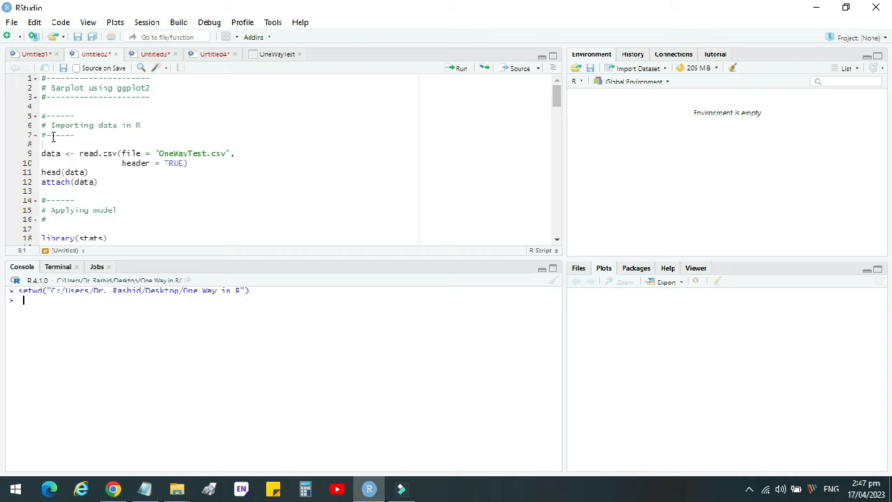
- Run the read.csv line loading OneWayTest.csv as data (30 obs, 4 variables)
{"action": "left_click", "coordinate": [42, 152]}
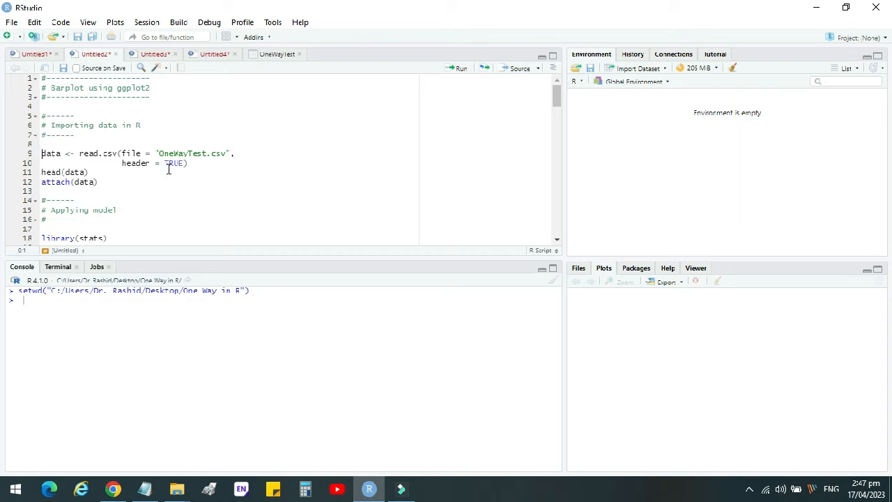
{"action": "mouse_move", "coordinate": [191, 153]}
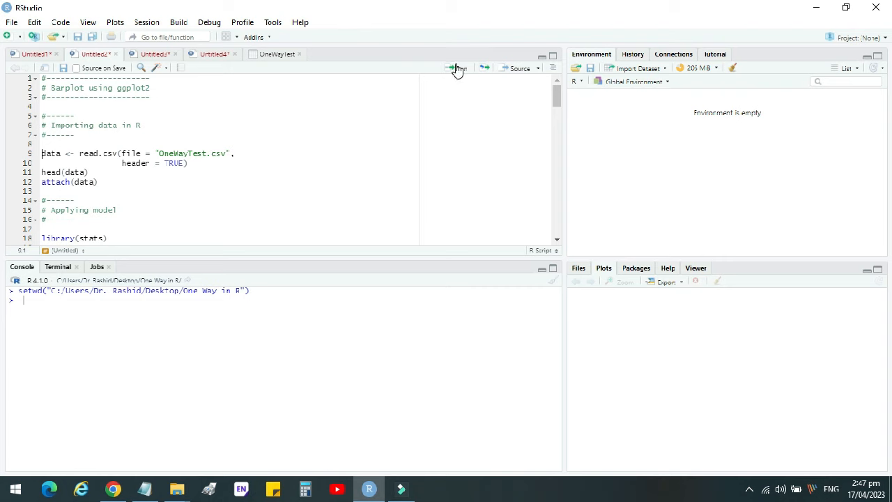
{"action": "left_click", "coordinate": [457, 67]}
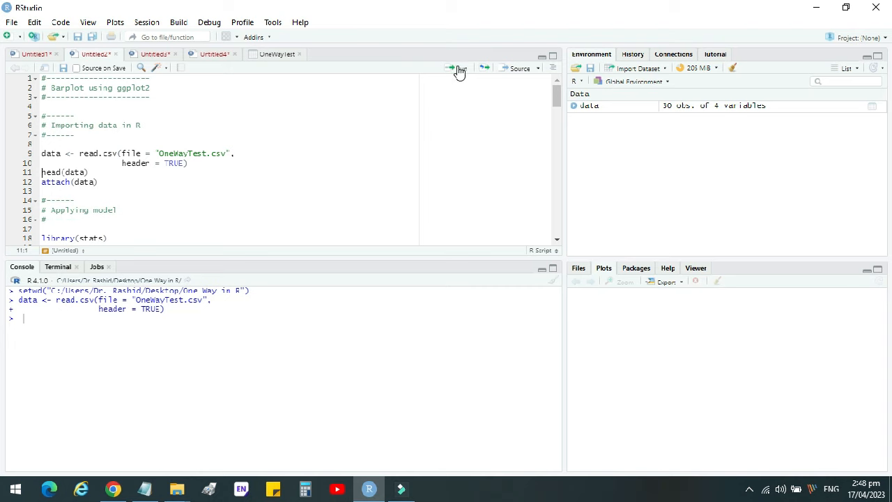
{"action": "mouse_move", "coordinate": [452, 67]}
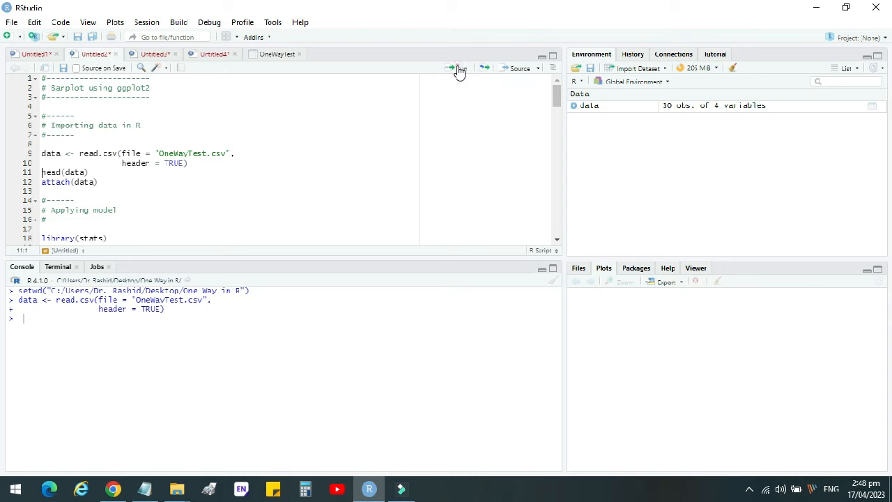
- Run head(data) to show six rows, then attach(data) exposing GEN, REP, EN, PA
{"action": "left_click", "coordinate": [458, 68]}
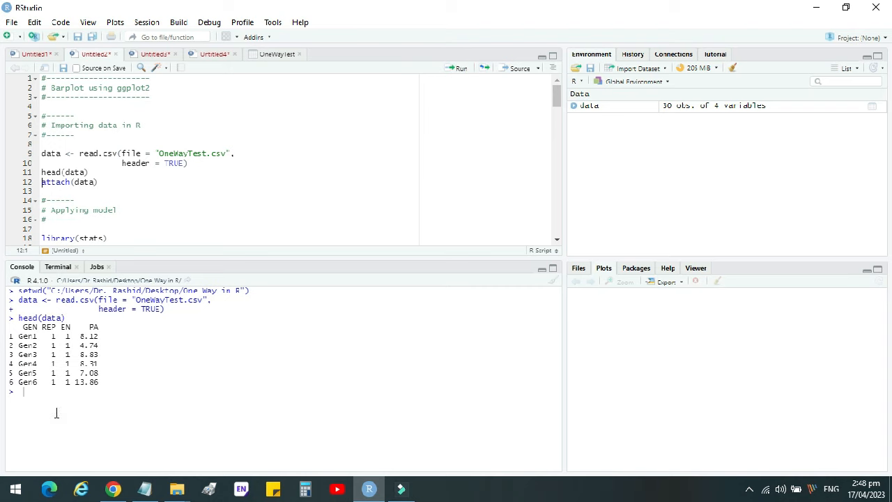
{"action": "mouse_move", "coordinate": [456, 73]}
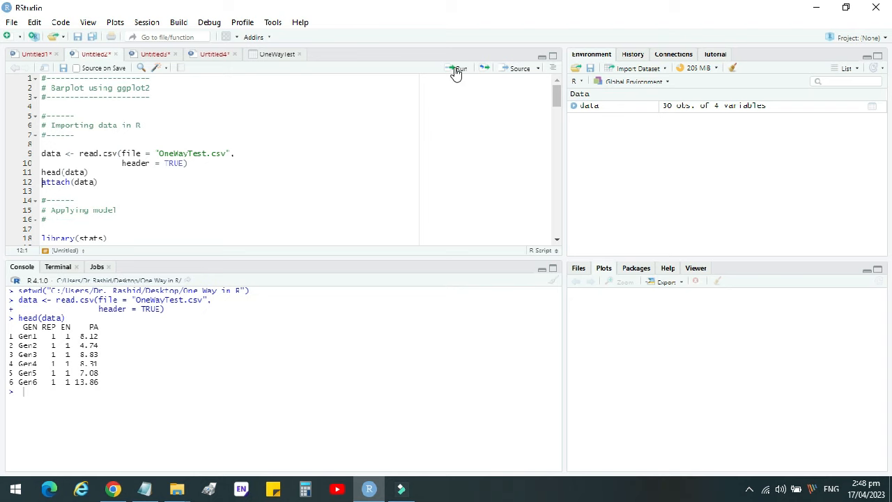
{"action": "left_click", "coordinate": [458, 67]}
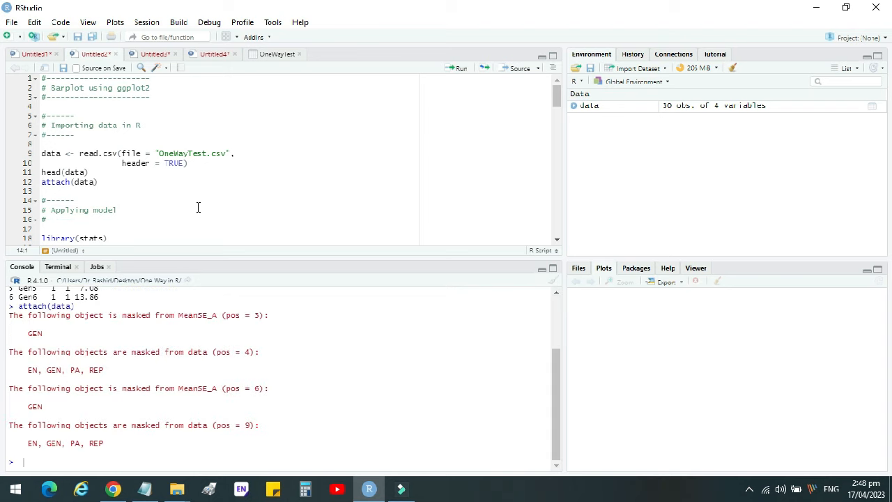
{"action": "scroll", "scroll_direction": "down", "scroll_amount": 3}
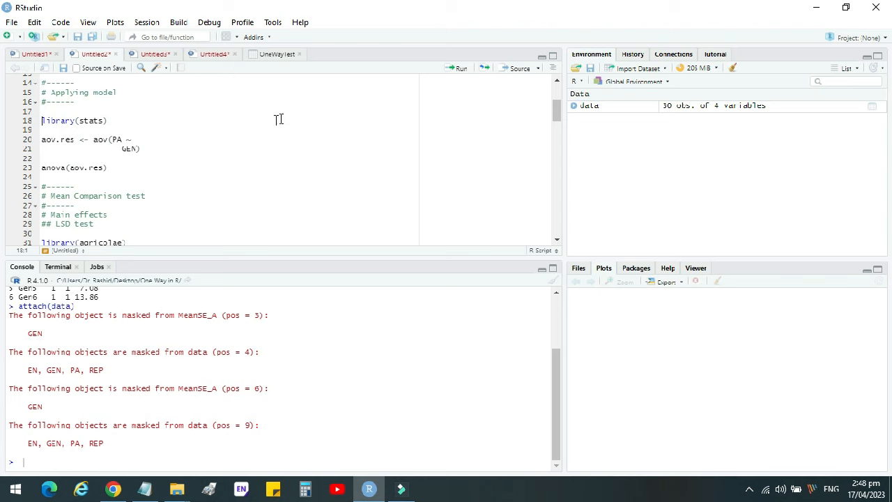
{"action": "mouse_move", "coordinate": [459, 68]}
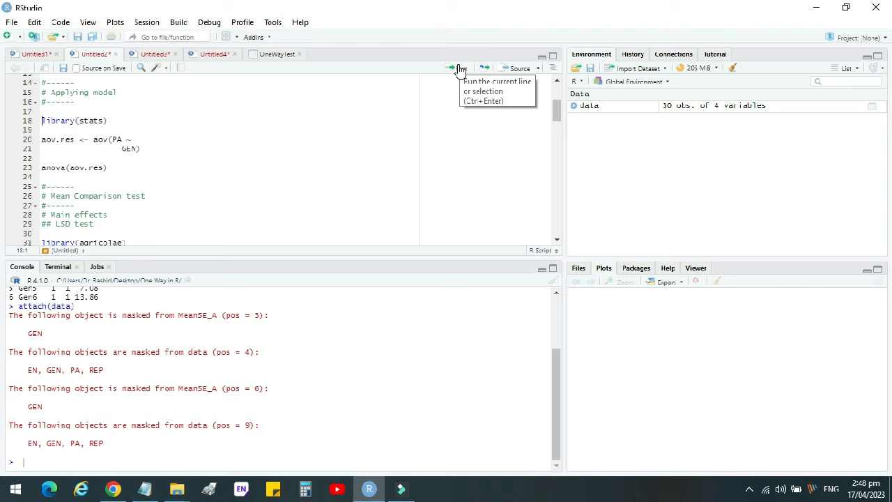
- Run library(stats), then highlight aov.res and GEN in the aov model line
{"action": "left_click", "coordinate": [451, 67]}
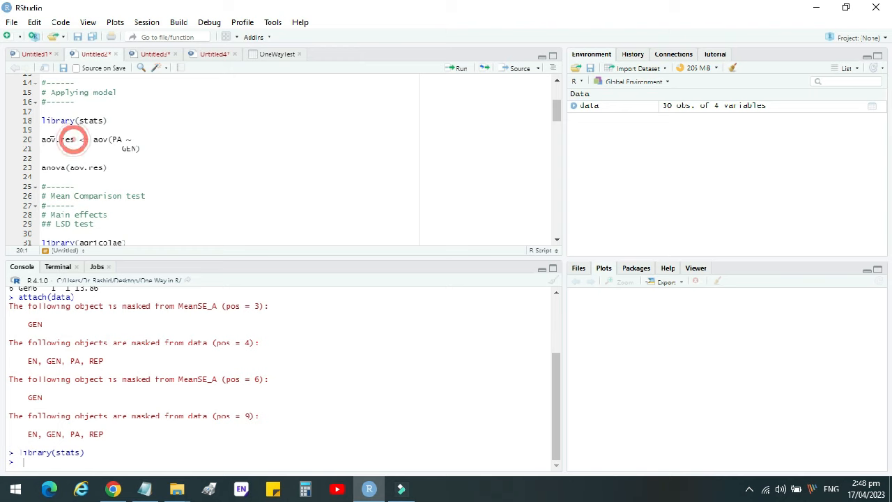
{"action": "double_click", "coordinate": [57, 139]}
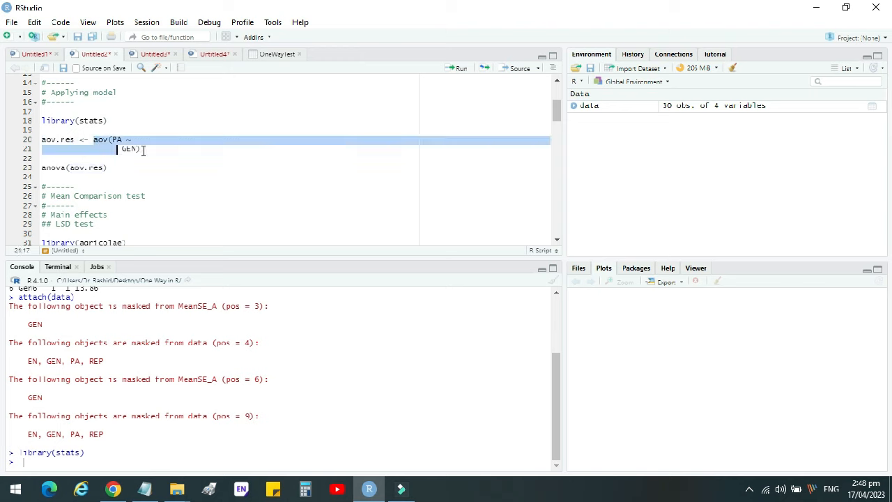
{"action": "left_click", "coordinate": [141, 149]}
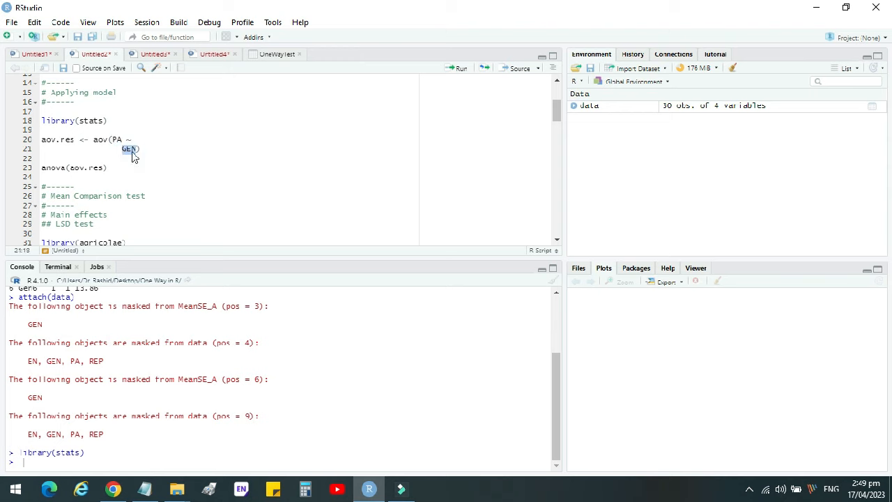
{"action": "mouse_move", "coordinate": [96, 137]}
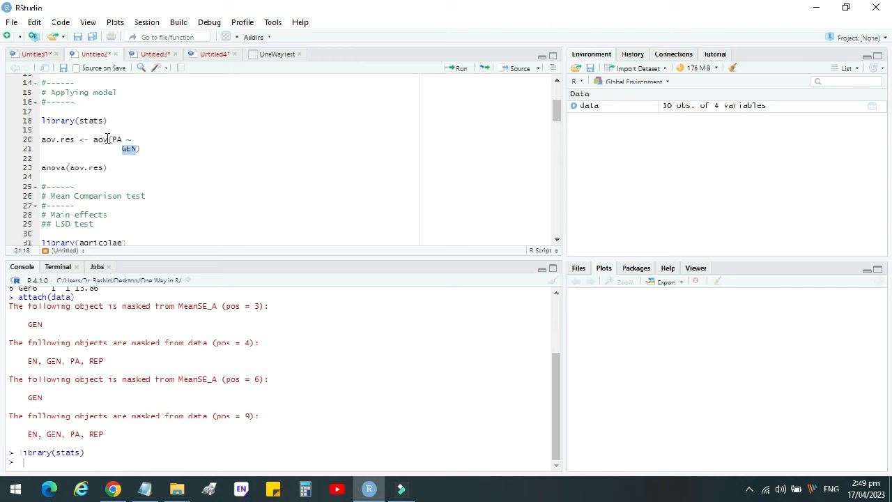
{"action": "mouse_move", "coordinate": [100, 139]}
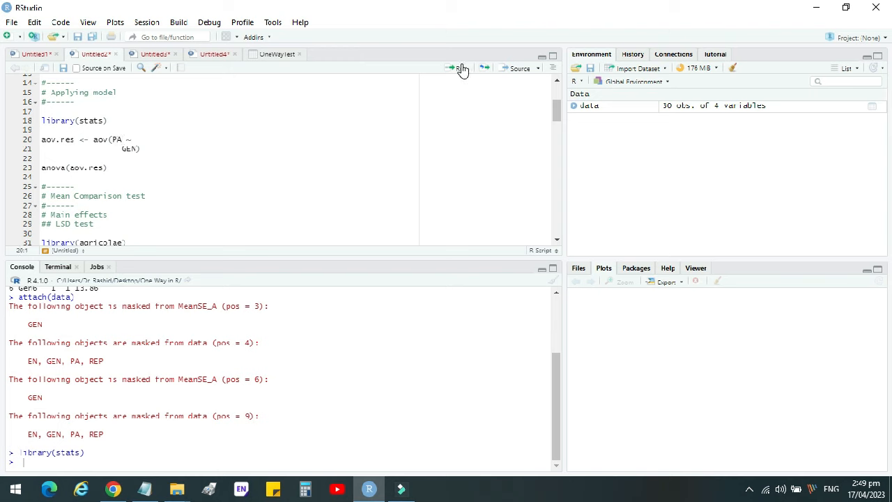
- Run aov.res <- aov(PA ~ GEN) and print anova(aov.res) variance table
{"action": "left_click", "coordinate": [449, 67]}
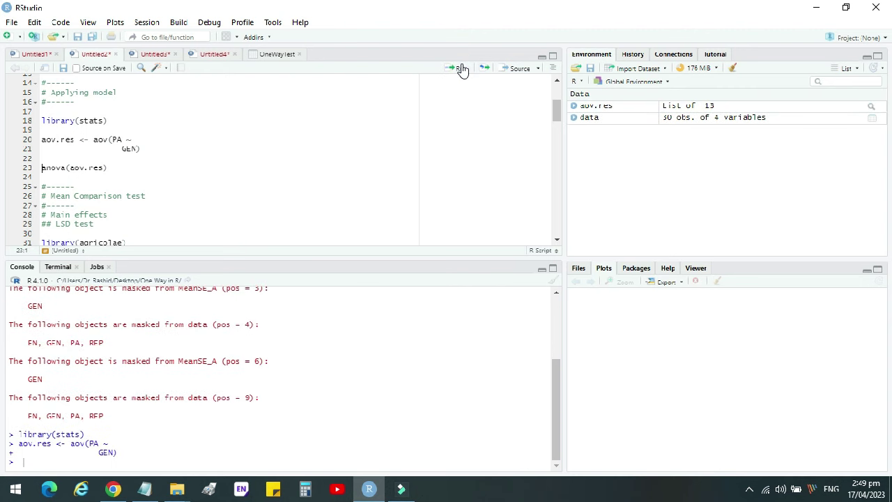
{"action": "mouse_move", "coordinate": [537, 94]}
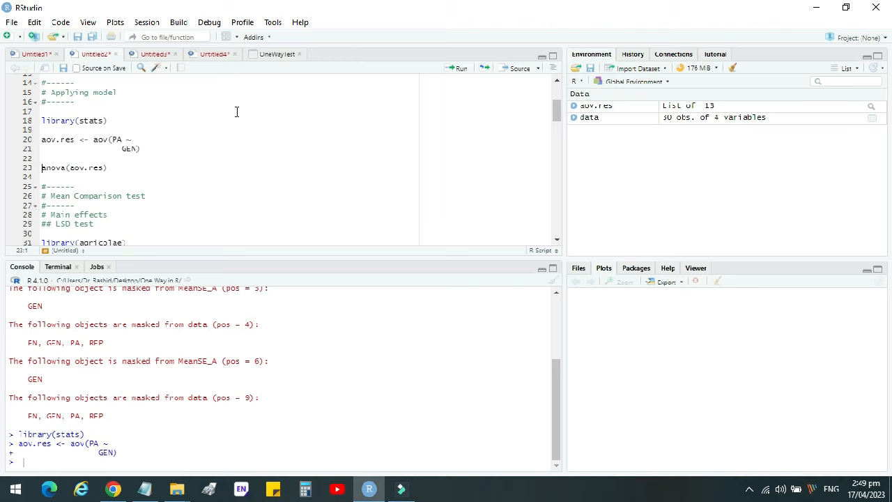
{"action": "mouse_move", "coordinate": [455, 73]}
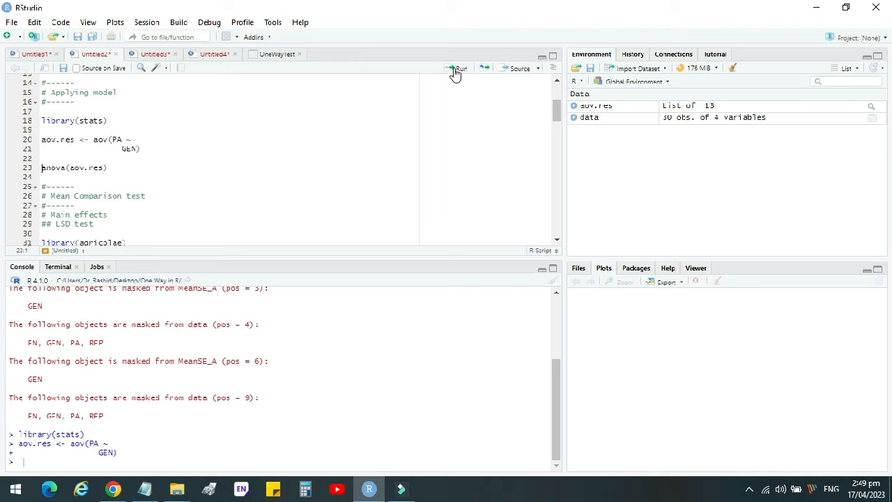
{"action": "mouse_move", "coordinate": [457, 68]}
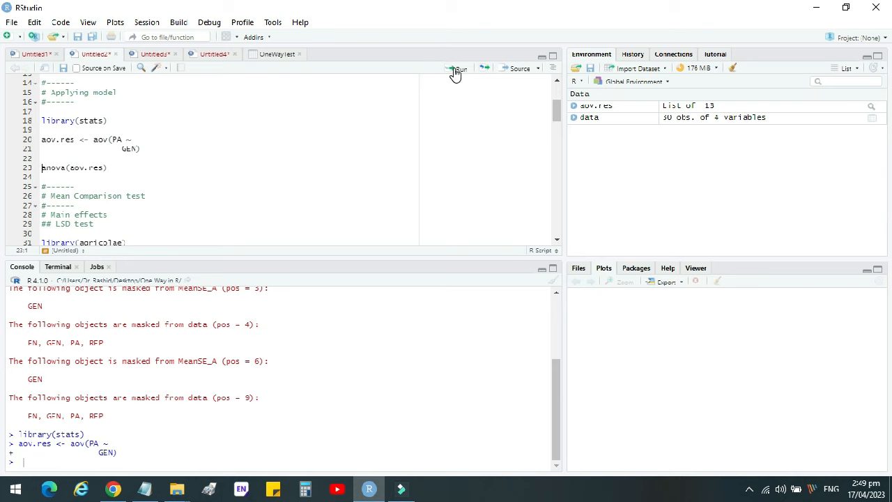
{"action": "left_click", "coordinate": [459, 68]}
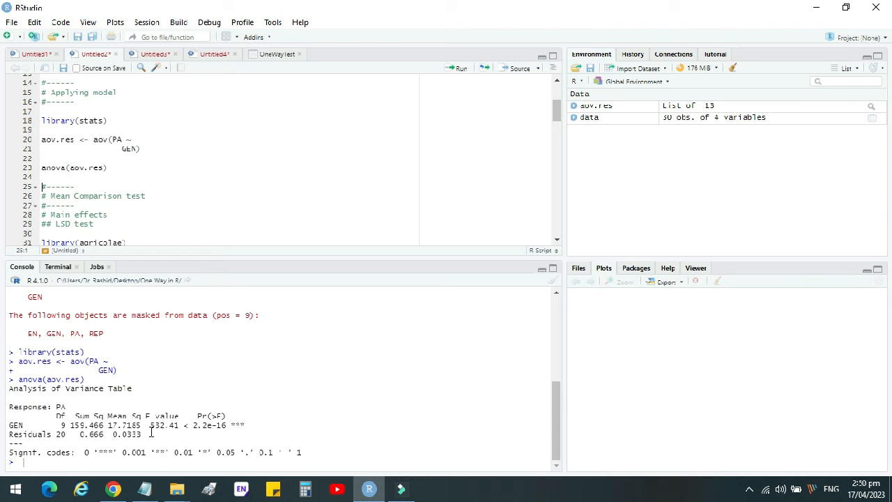
{"action": "mouse_move", "coordinate": [27, 389]}
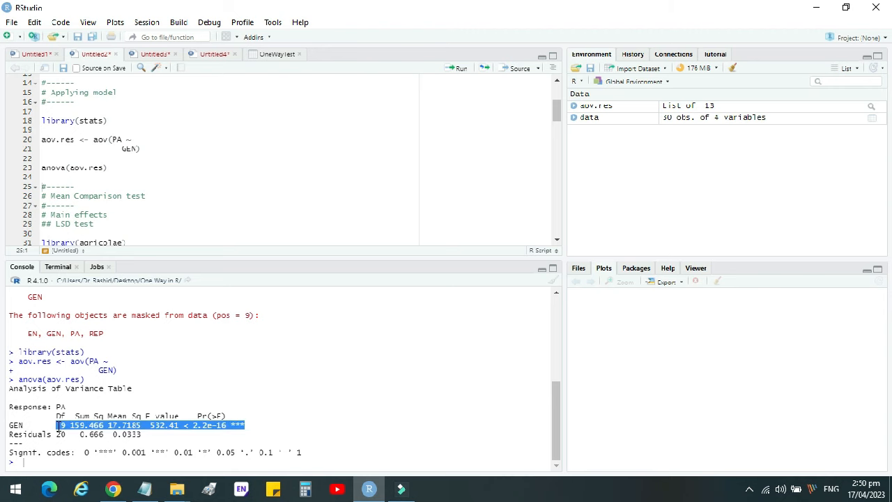
{"action": "mouse_move", "coordinate": [121, 206]}
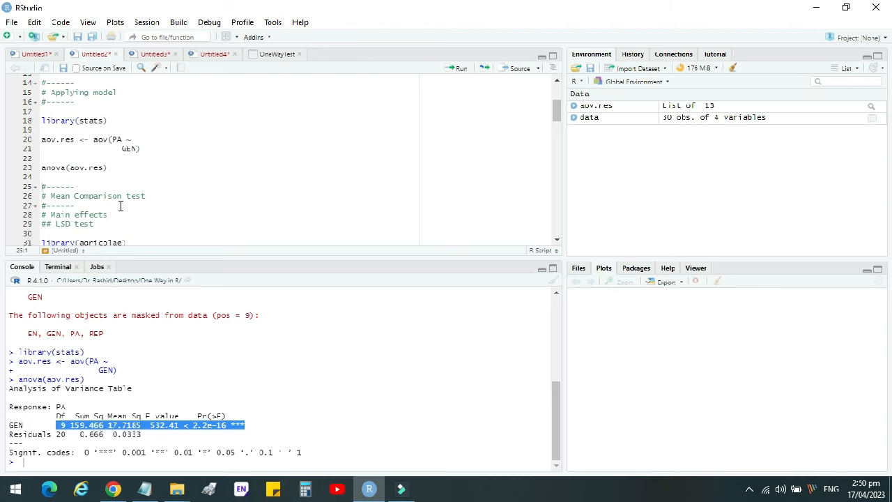
- Run library(agricolae) from line 31 of the script
{"action": "scroll", "scroll_direction": "down", "scroll_amount": 3}
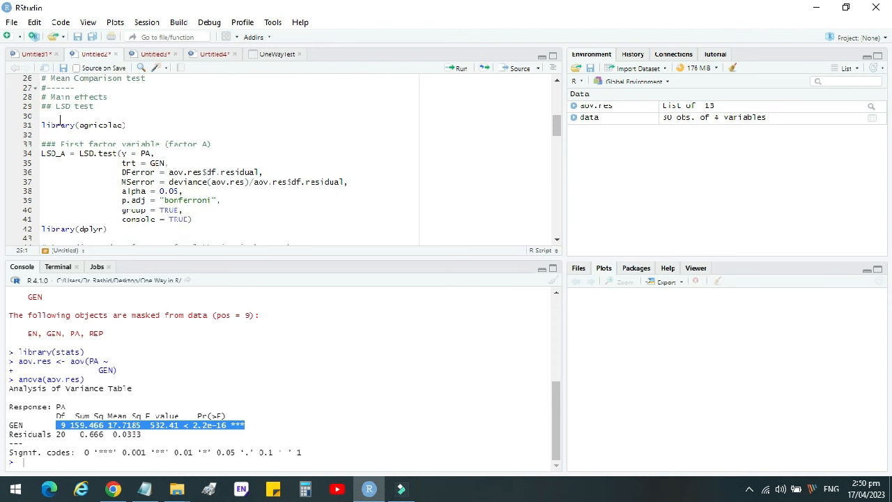
{"action": "left_click", "coordinate": [42, 125]}
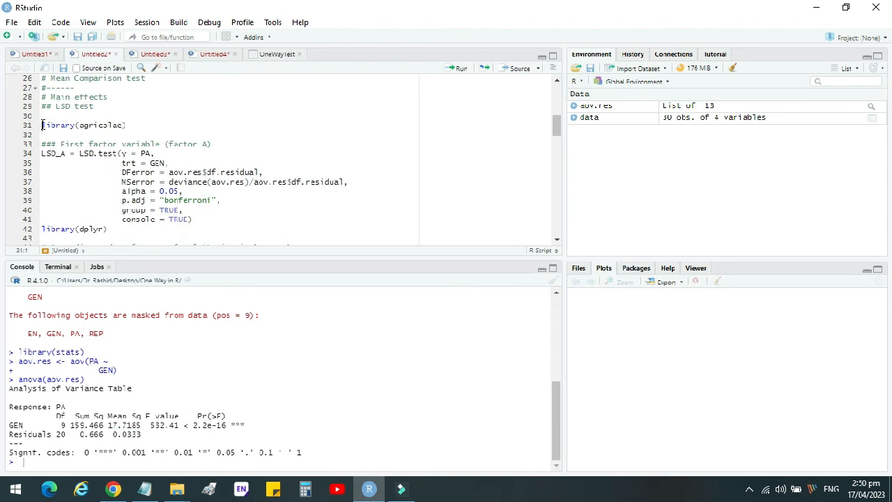
{"action": "mouse_move", "coordinate": [245, 114]}
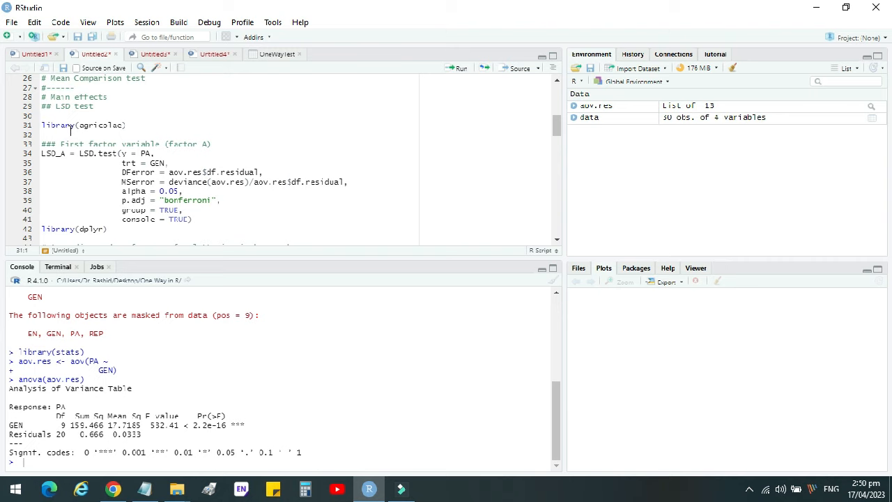
{"action": "mouse_move", "coordinate": [418, 62]}
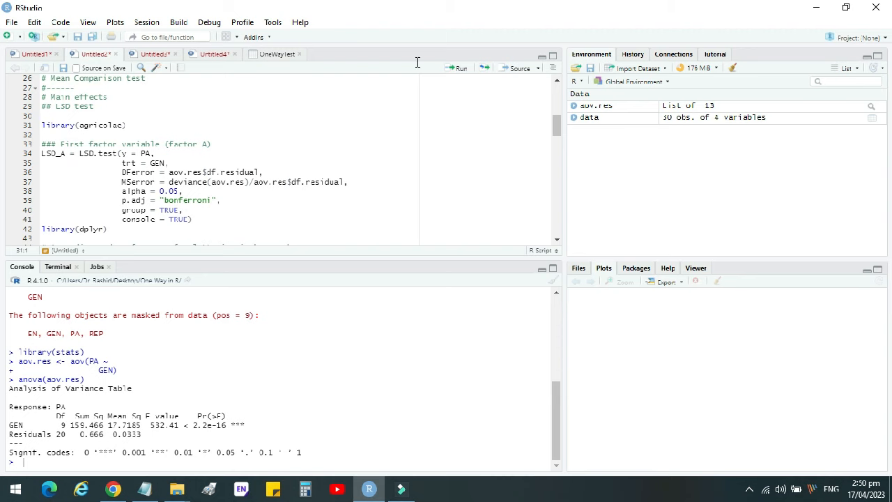
{"action": "left_click", "coordinate": [460, 68]}
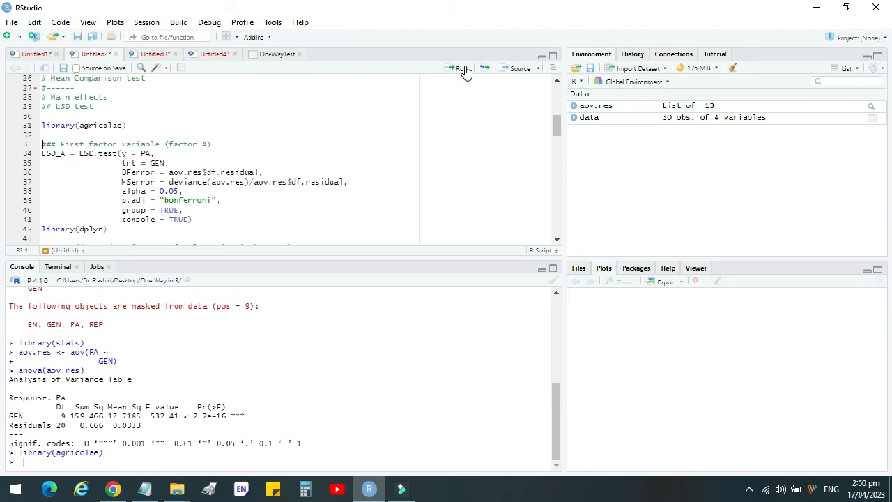
{"action": "mouse_move", "coordinate": [109, 124]}
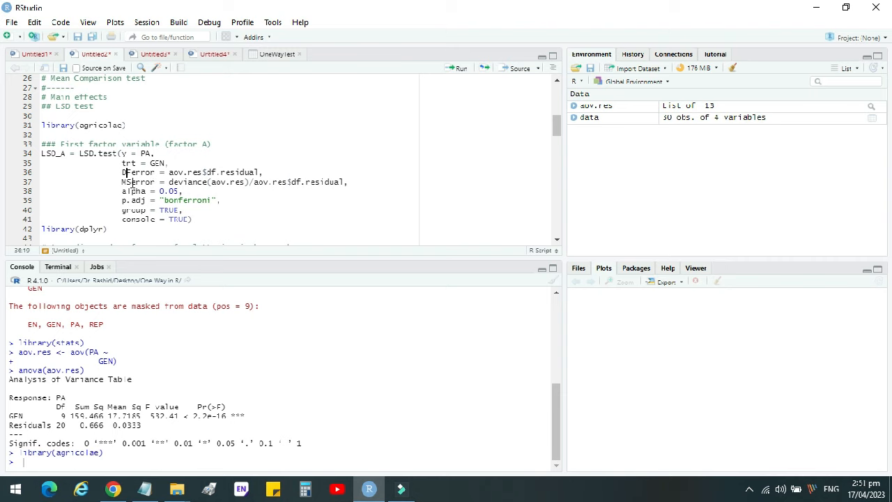
- Run LSD.test(y = PA, trt = GEN) with Bonferroni adjustment, creating LSD_A groups a–h
{"action": "left_click", "coordinate": [139, 191]}
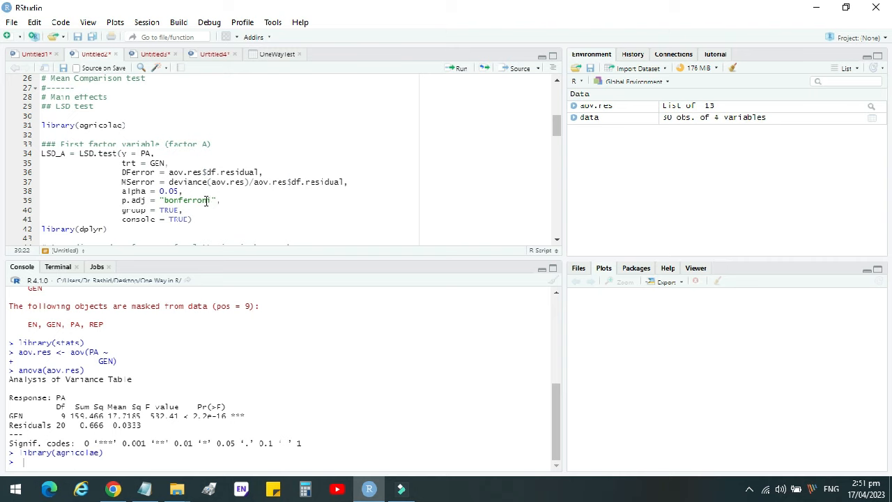
{"action": "mouse_move", "coordinate": [118, 227]}
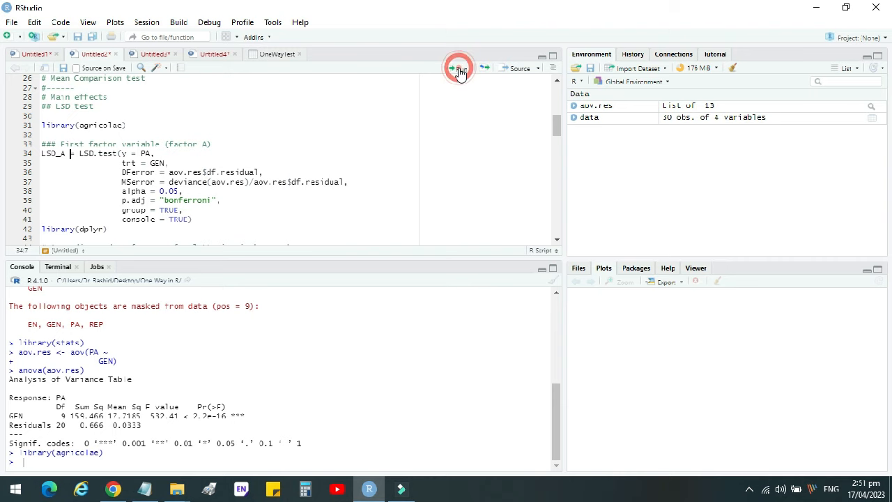
{"action": "left_click", "coordinate": [459, 67]}
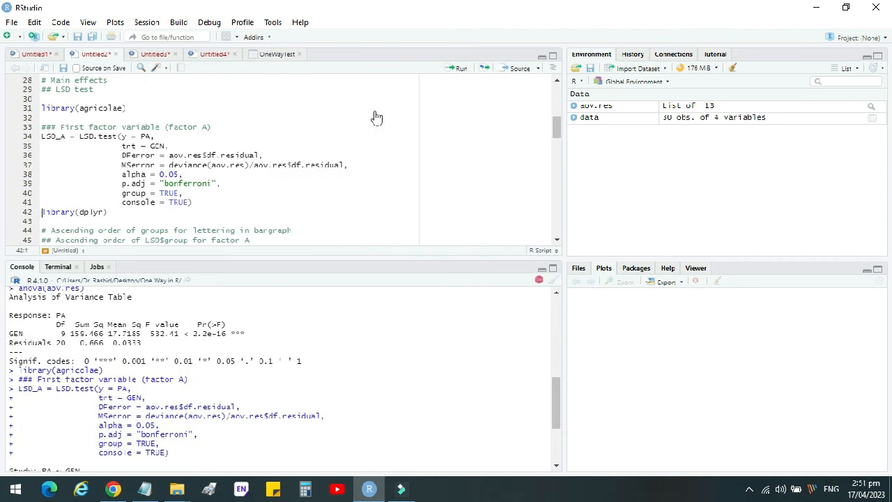
{"action": "left_click", "coordinate": [458, 67]}
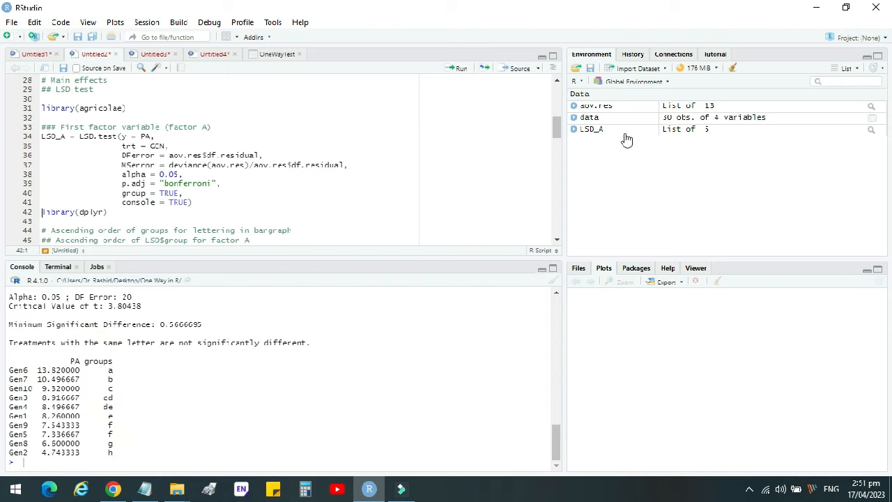
{"action": "mouse_move", "coordinate": [590, 129]}
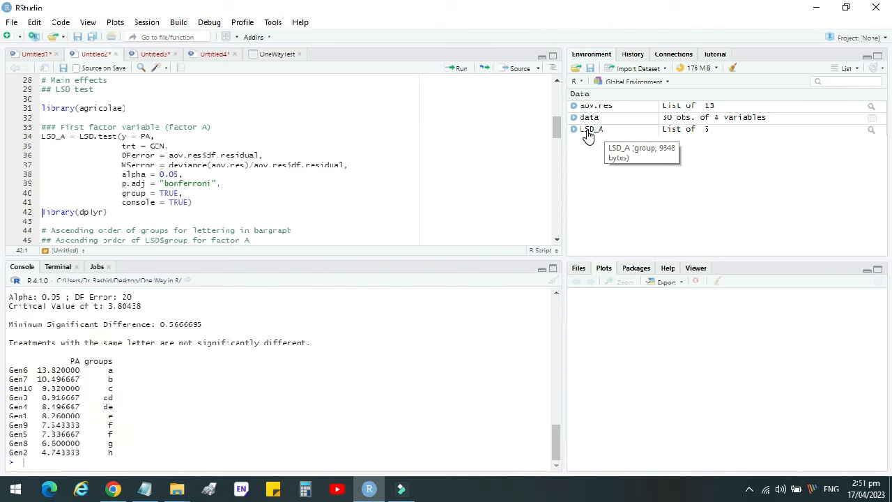
{"action": "mouse_move", "coordinate": [585, 138]}
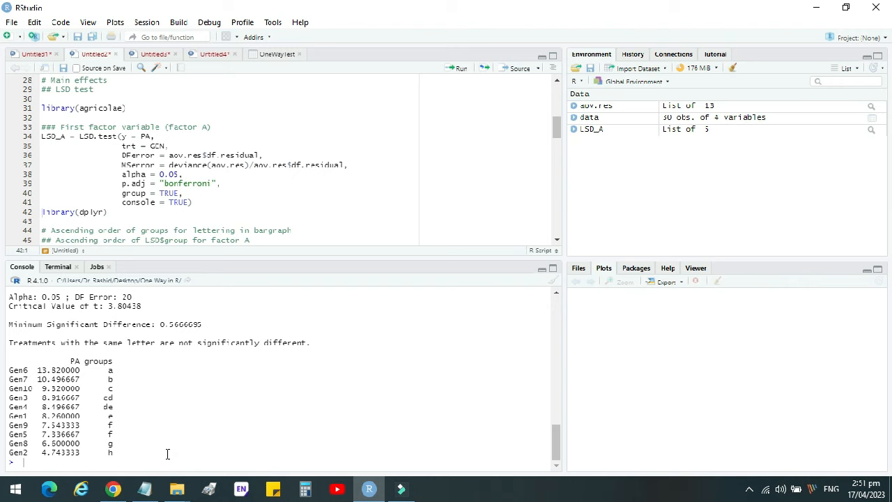
{"action": "mouse_move", "coordinate": [161, 300]}
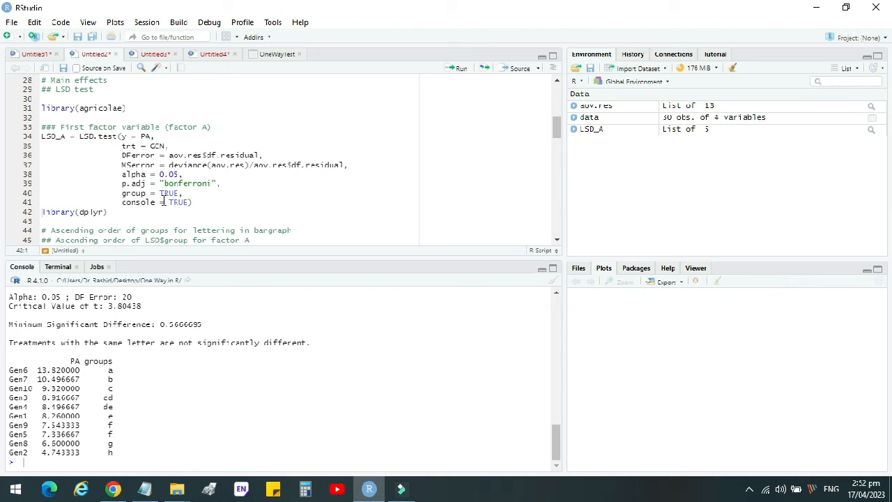
{"action": "scroll", "scroll_direction": "down", "scroll_amount": 3}
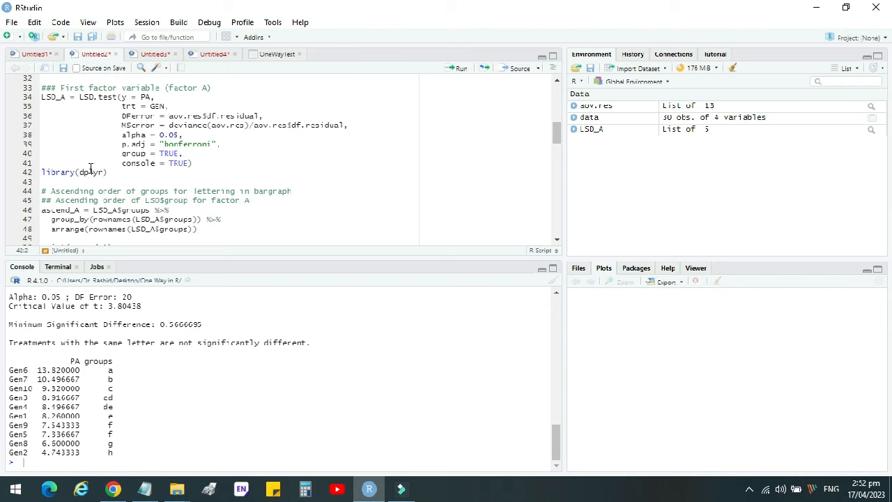
{"action": "mouse_move", "coordinate": [463, 68]}
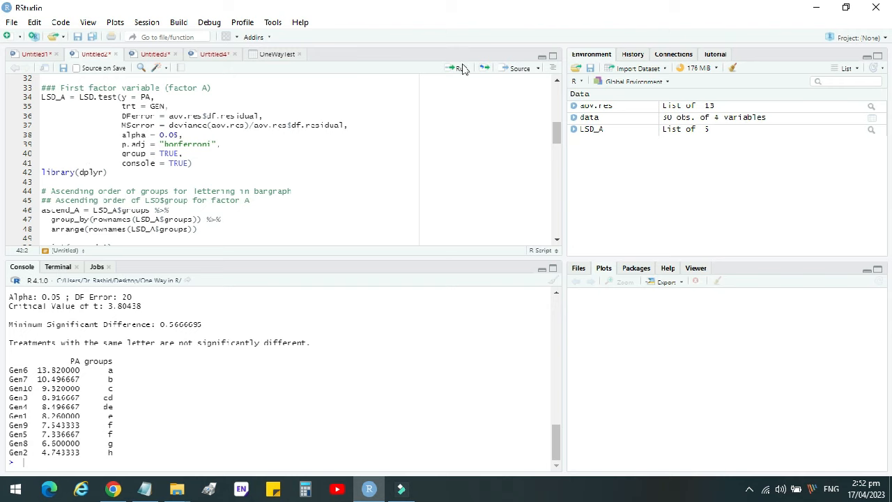
- Run library(dplyr), build ascend_A from LSD_A$groups arranged by genotype, and print it
{"action": "left_click", "coordinate": [460, 68]}
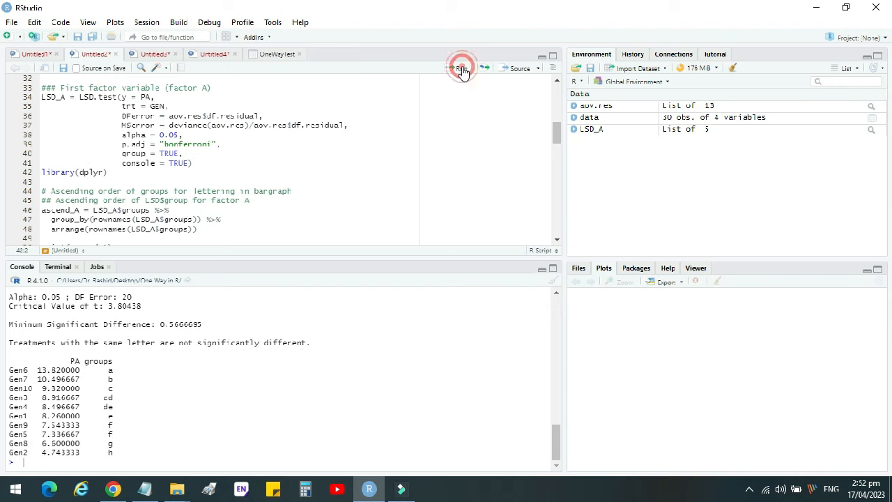
{"action": "left_click", "coordinate": [462, 67]}
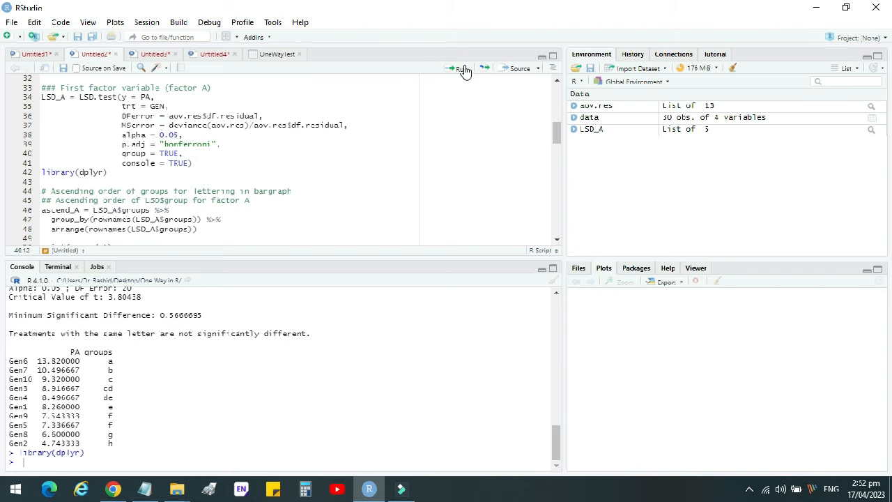
{"action": "left_click", "coordinate": [457, 67]}
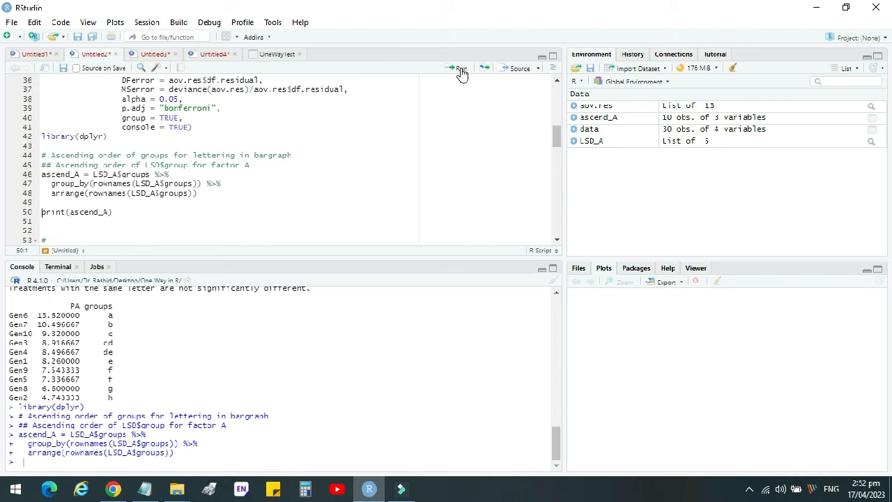
{"action": "left_click", "coordinate": [458, 68]}
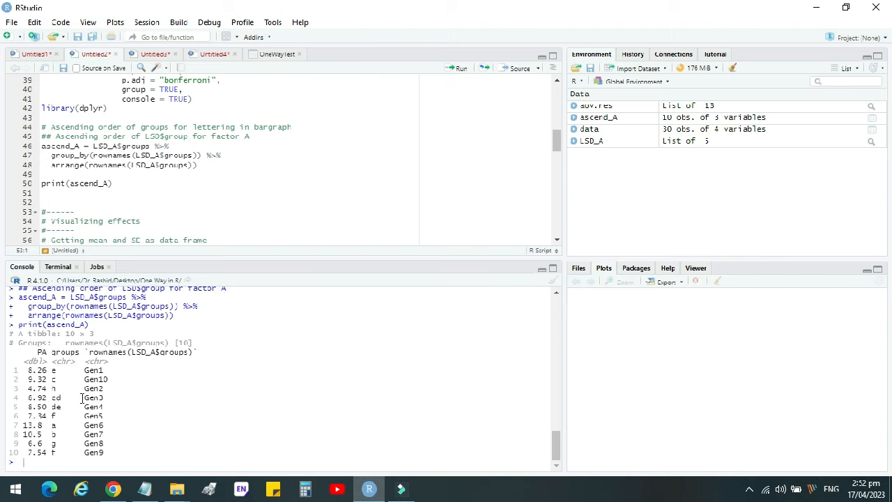
{"action": "mouse_move", "coordinate": [213, 203]}
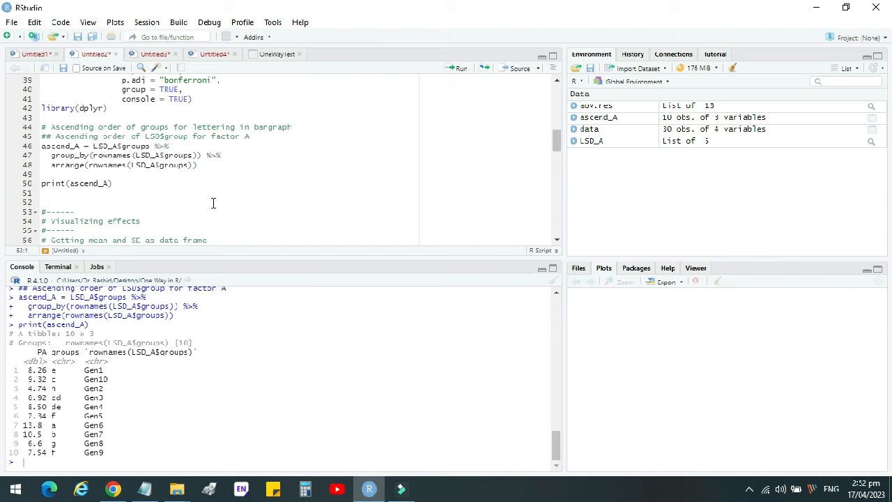
{"action": "scroll", "scroll_direction": "down", "scroll_amount": 3}
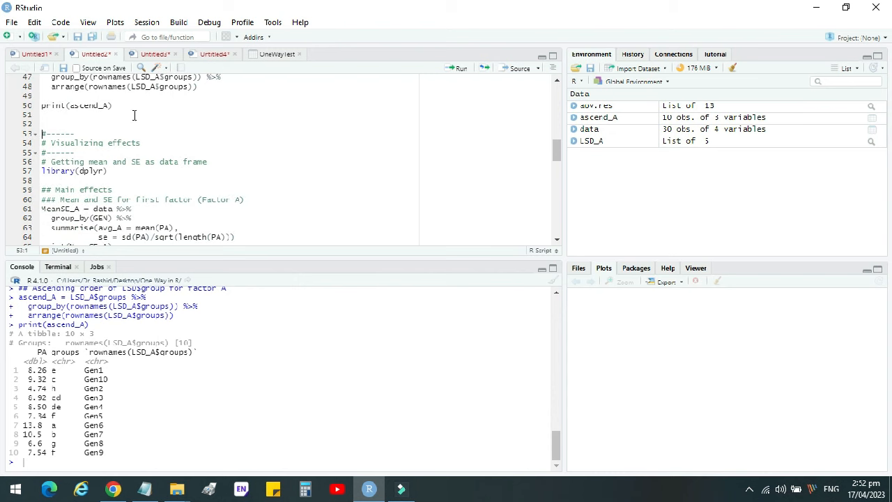
- Run lines 61–66 computing per-genotype mean PA and SE, printing MeanSE_A and attaching it
{"action": "scroll", "scroll_direction": "down", "scroll_amount": 3}
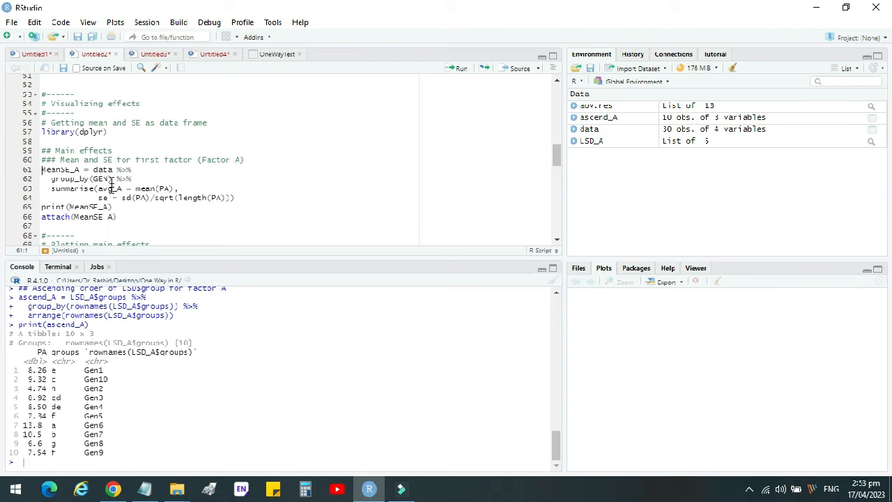
{"action": "mouse_move", "coordinate": [462, 70]}
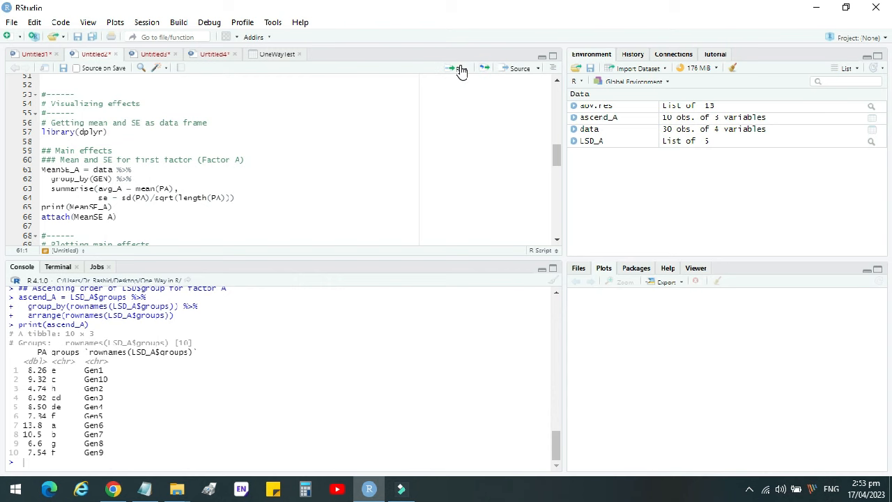
{"action": "left_click", "coordinate": [450, 68]}
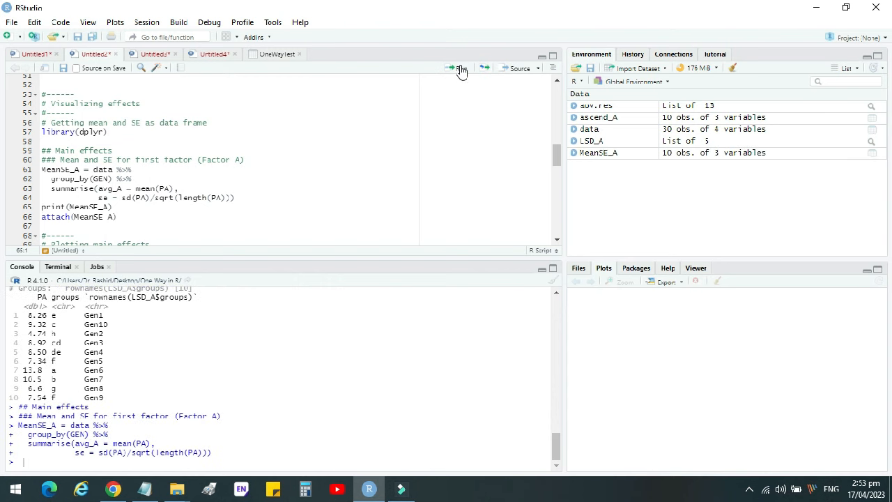
{"action": "left_click", "coordinate": [451, 68]}
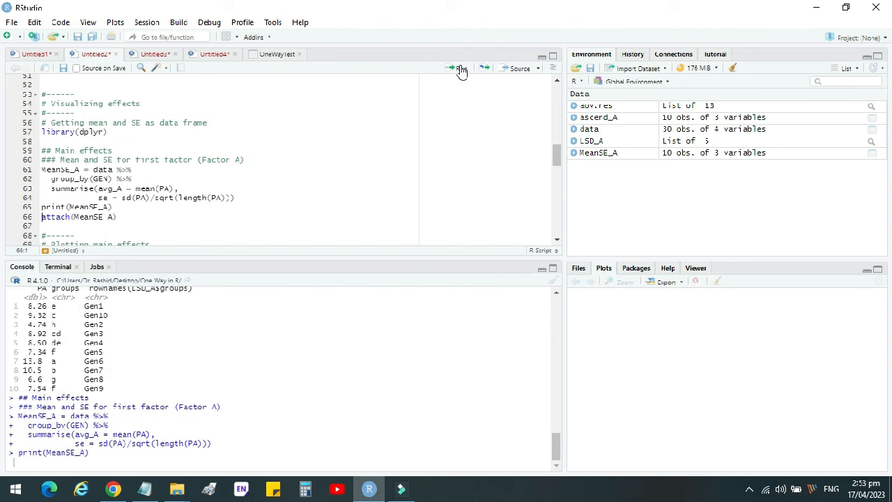
{"action": "left_click", "coordinate": [451, 69]}
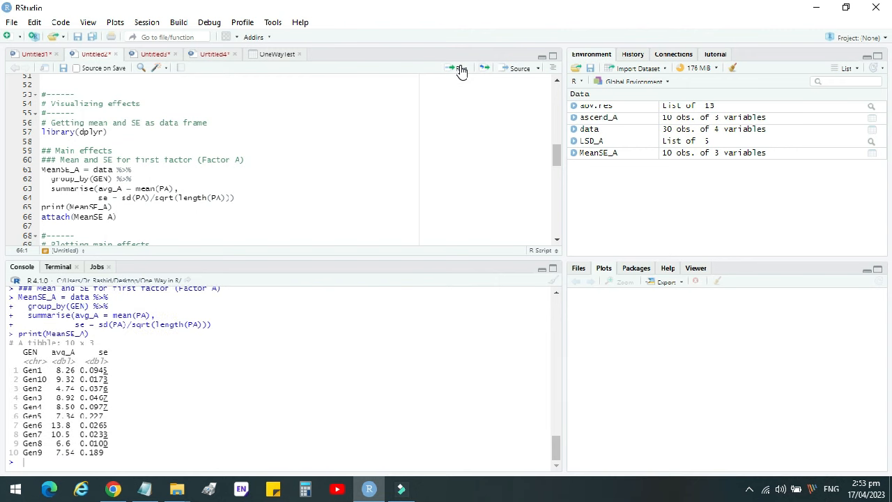
{"action": "mouse_move", "coordinate": [106, 160]}
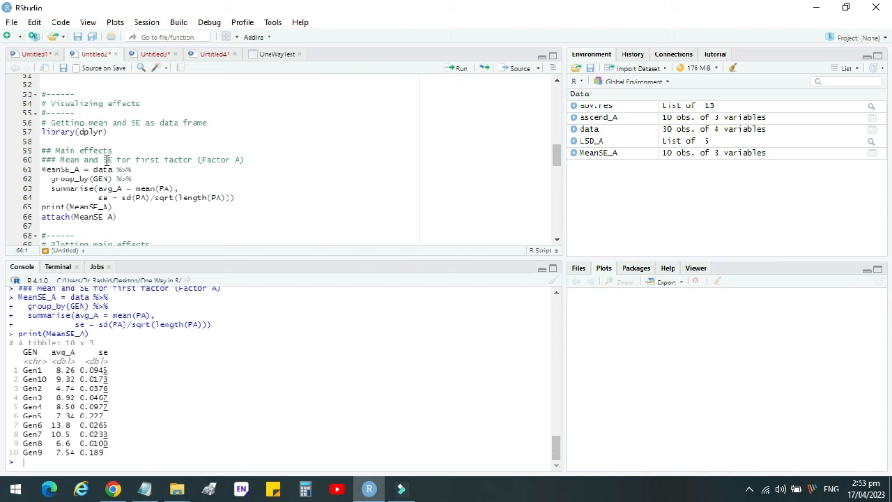
{"action": "mouse_move", "coordinate": [81, 174]}
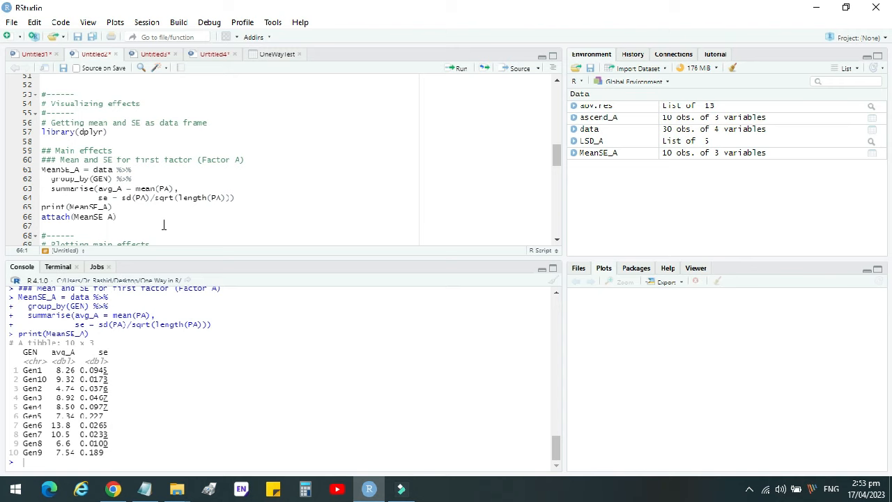
{"action": "mouse_move", "coordinate": [131, 346]}
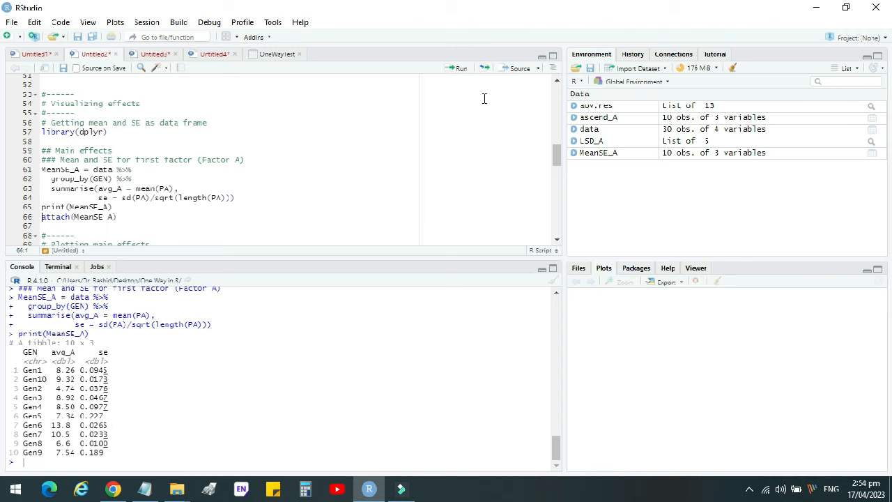
{"action": "left_click", "coordinate": [457, 68]}
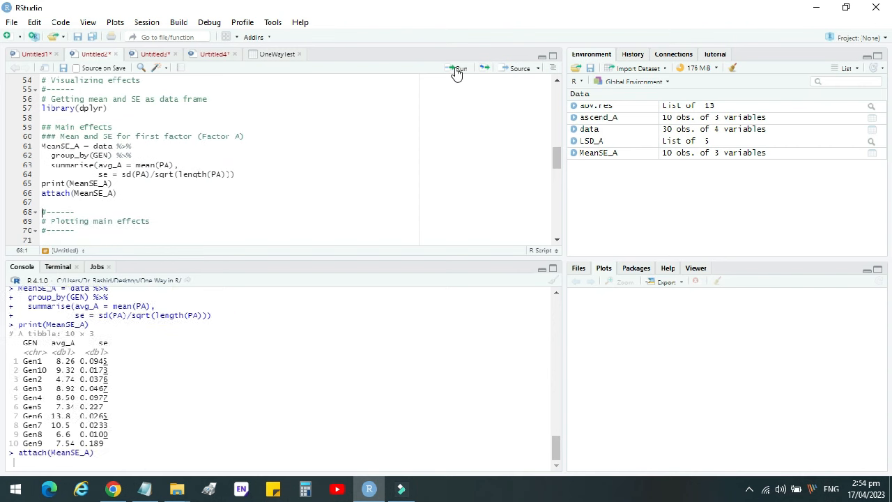
- Run library(ggplot2) on line 72 to load the plotting package
{"action": "left_click", "coordinate": [458, 67]}
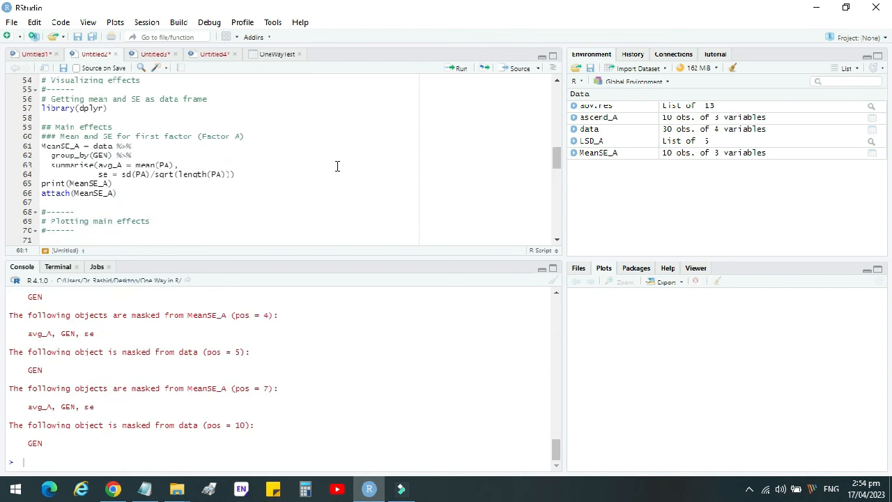
{"action": "scroll", "scroll_direction": "down", "scroll_amount": 3}
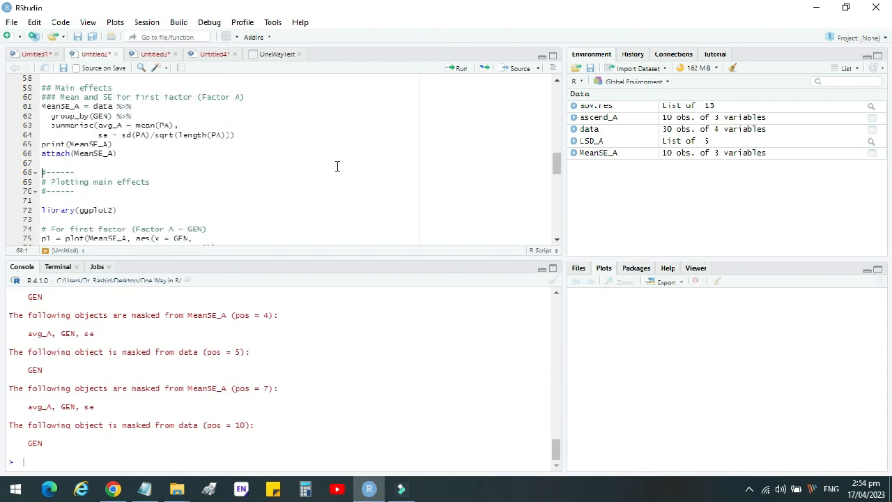
{"action": "scroll", "scroll_direction": "down", "scroll_amount": 3}
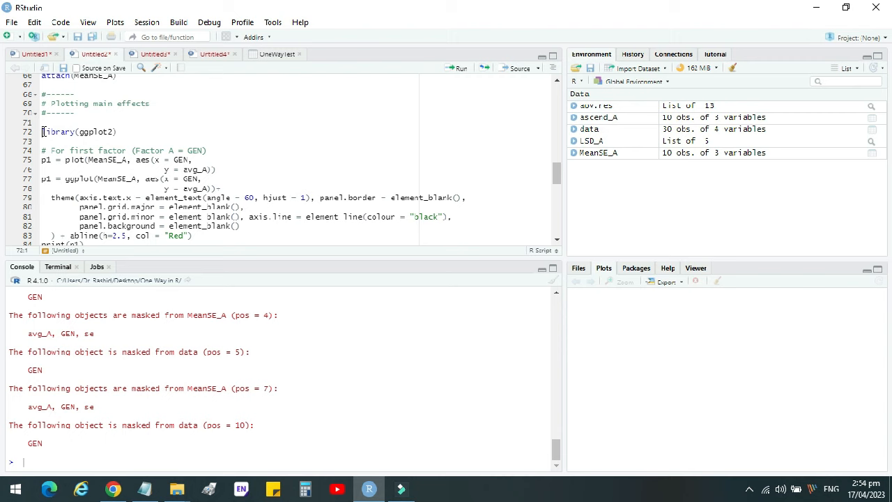
{"action": "mouse_move", "coordinate": [457, 68]}
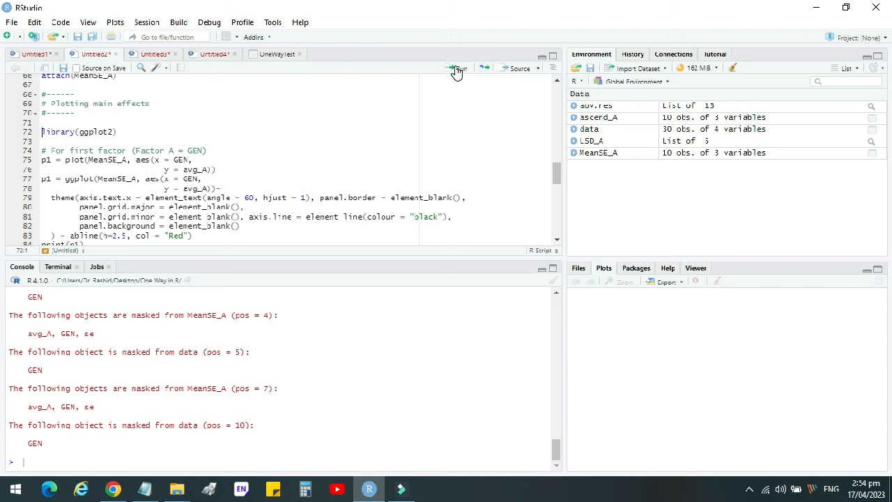
{"action": "left_click", "coordinate": [457, 68]}
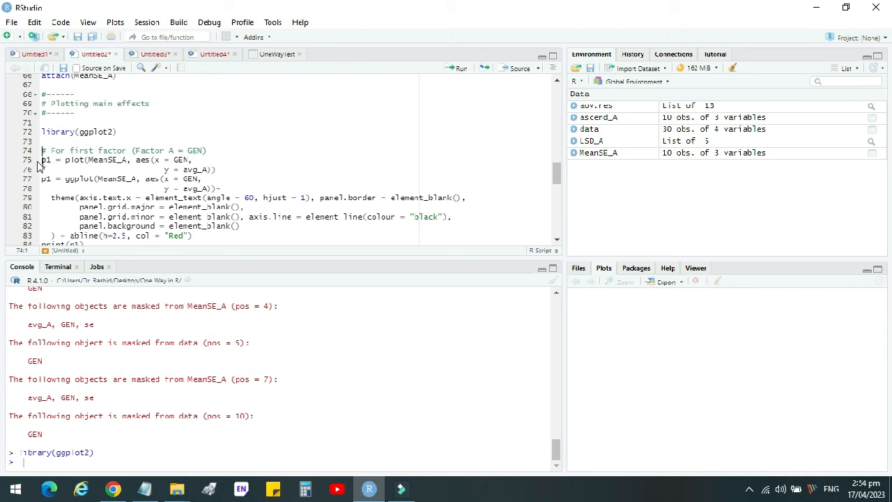
{"action": "mouse_move", "coordinate": [454, 74]}
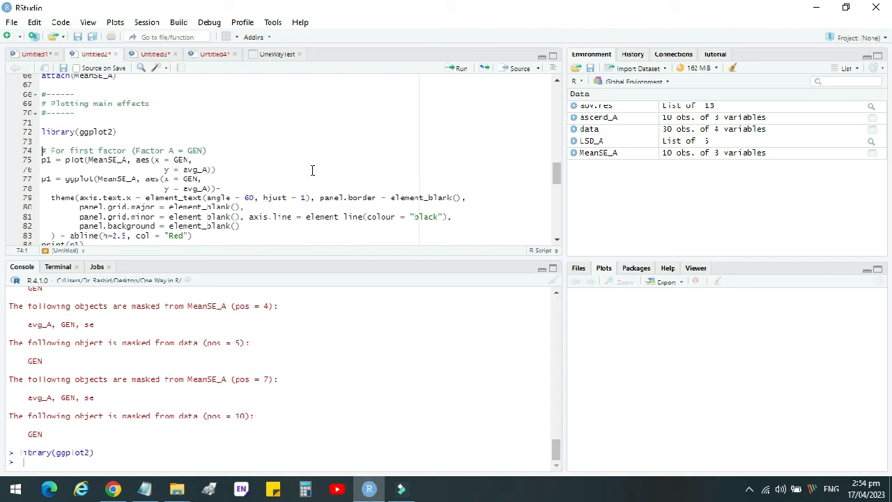
{"action": "mouse_move", "coordinate": [461, 74]}
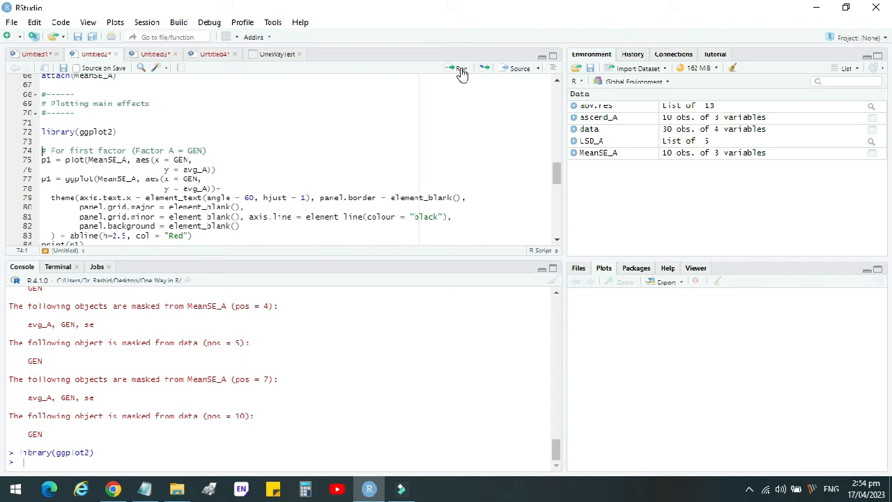
- Run the p1 ggplot of avg_A by genotype with blank grid theme and red line, then print(p1)
{"action": "left_click", "coordinate": [459, 68]}
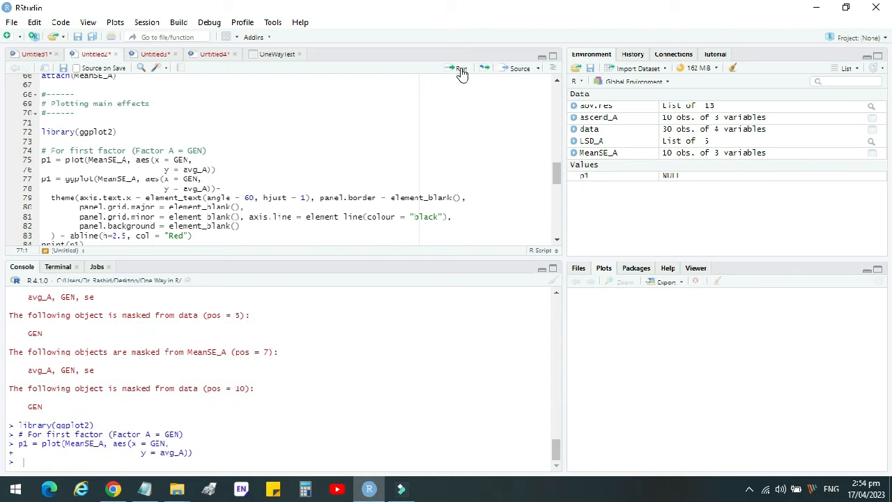
{"action": "left_click", "coordinate": [459, 67]}
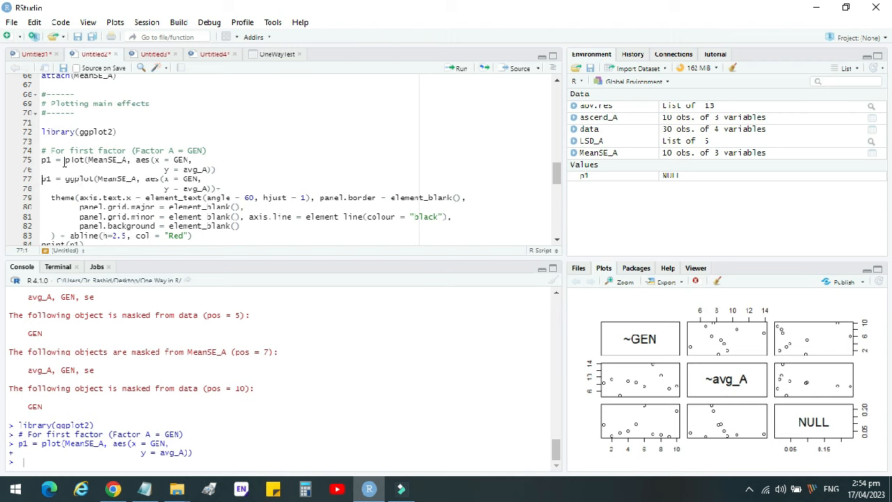
{"action": "mouse_move", "coordinate": [74, 160]}
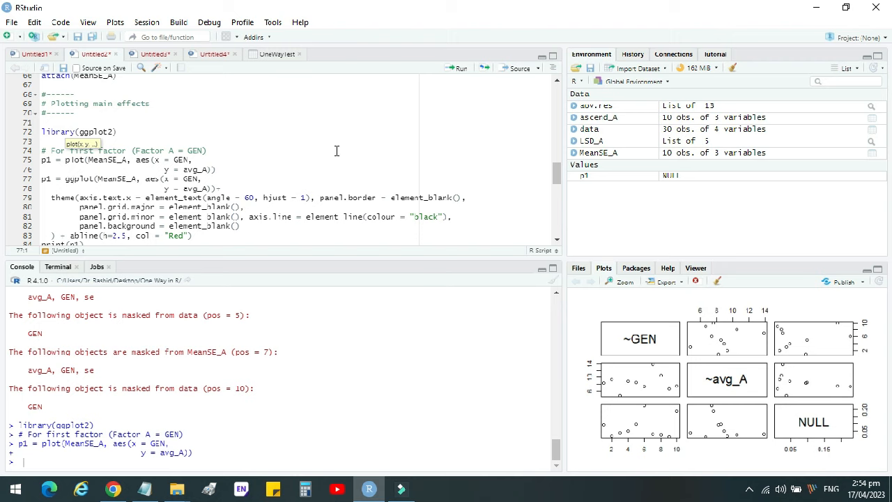
{"action": "mouse_move", "coordinate": [461, 70]}
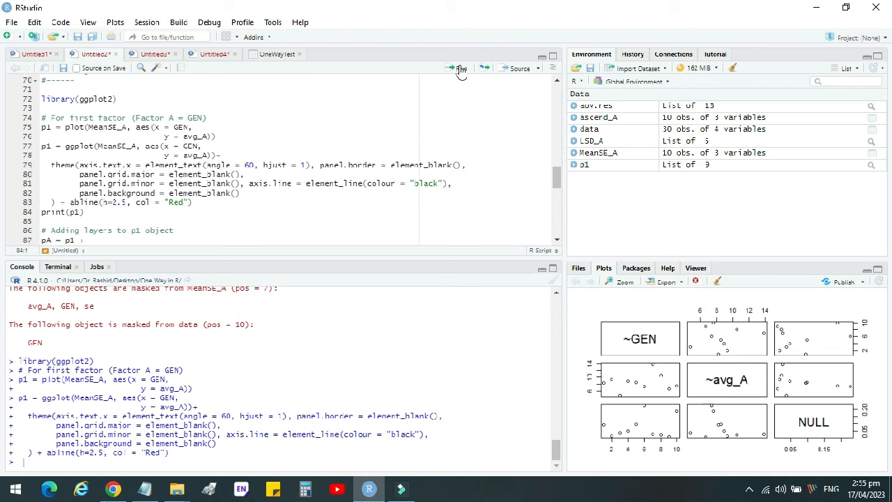
{"action": "mouse_move", "coordinate": [492, 74]}
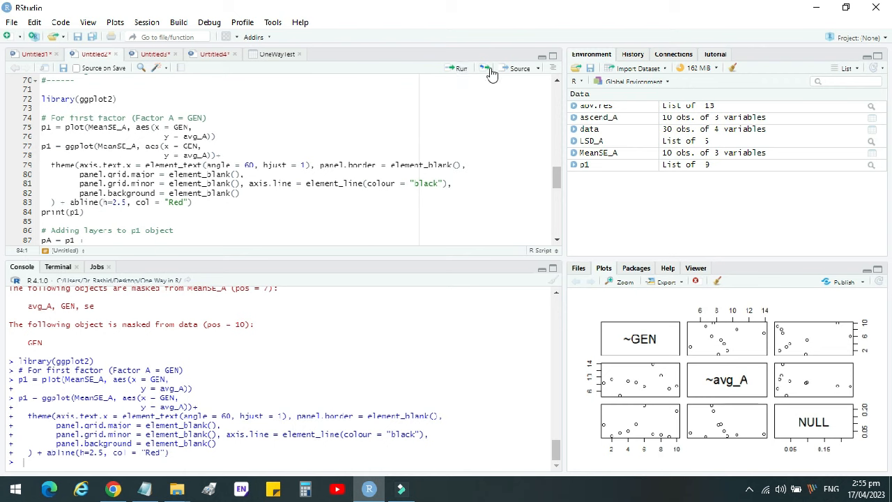
{"action": "mouse_move", "coordinate": [456, 69]}
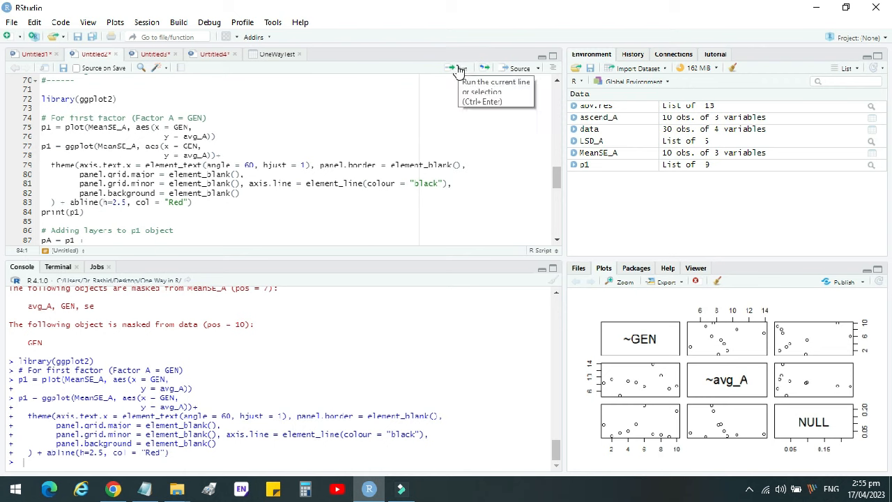
{"action": "mouse_move", "coordinate": [451, 68]}
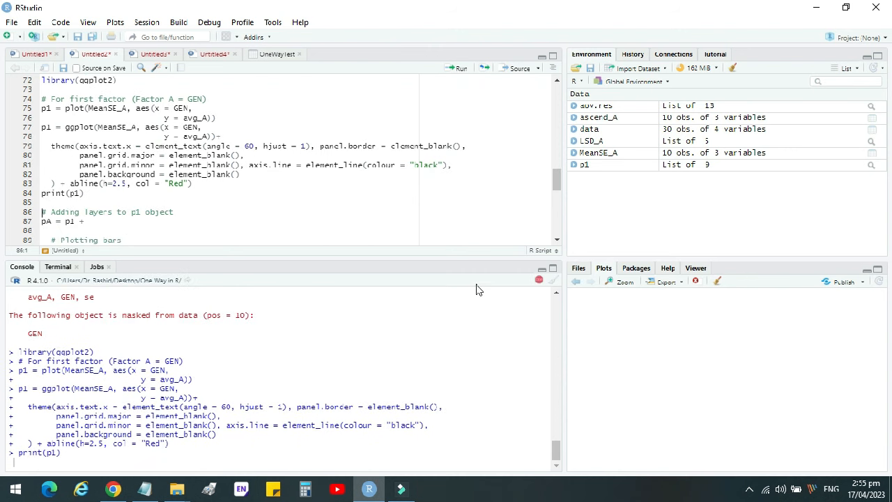
{"action": "mouse_move", "coordinate": [529, 314]}
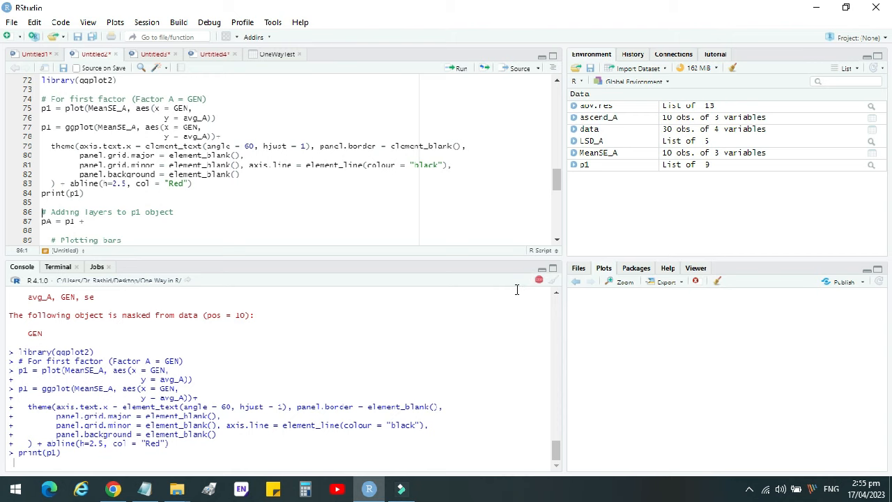
{"action": "scroll", "scroll_direction": "down", "scroll_amount": 3}
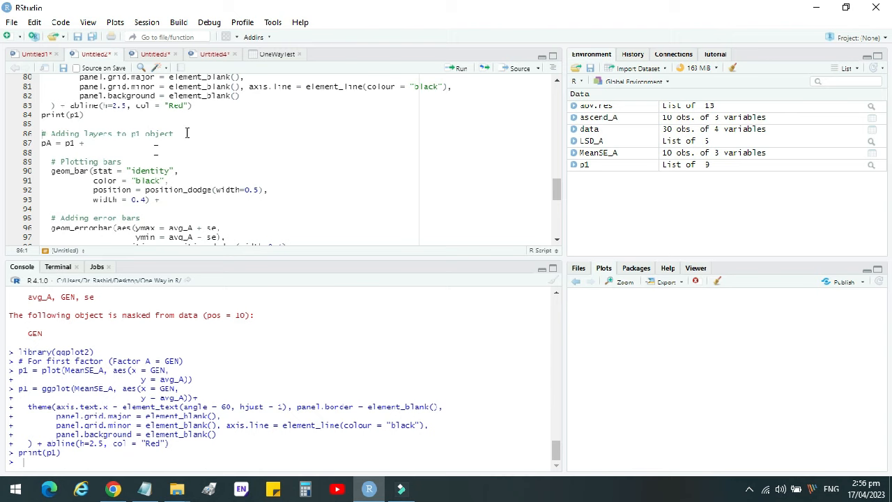
{"action": "mouse_move", "coordinate": [568, 300]}
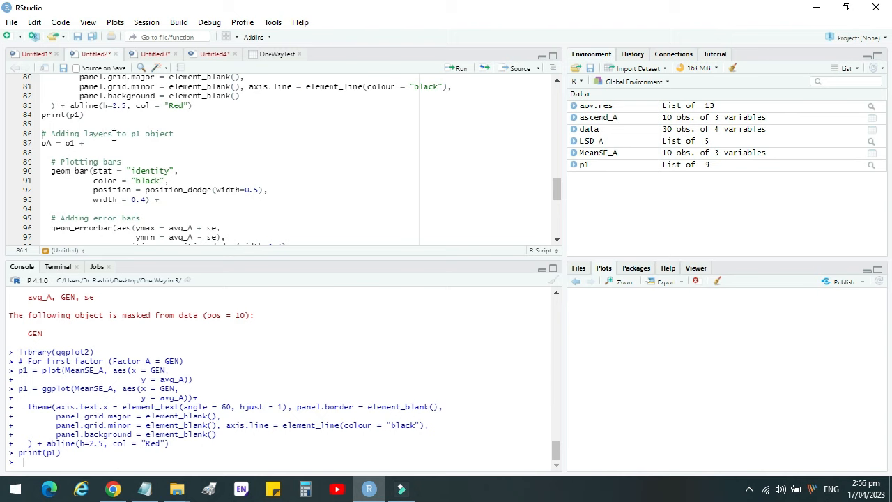
{"action": "mouse_move", "coordinate": [470, 73]}
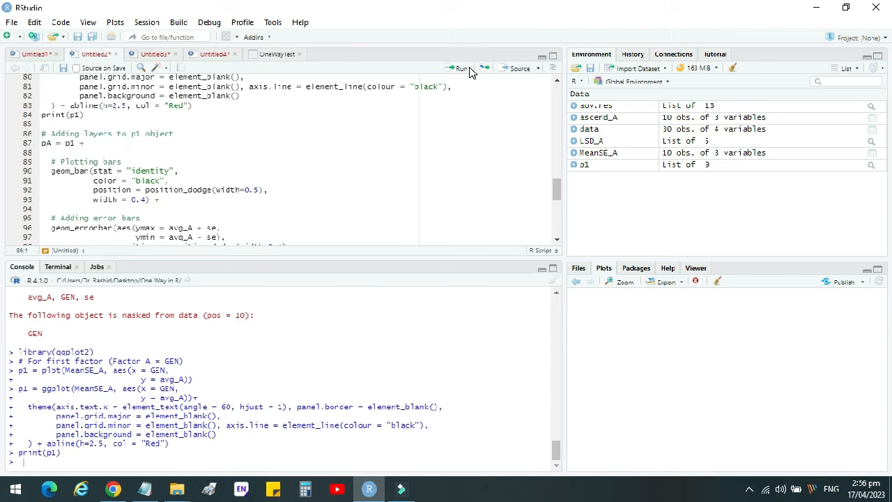
{"action": "mouse_move", "coordinate": [459, 68]}
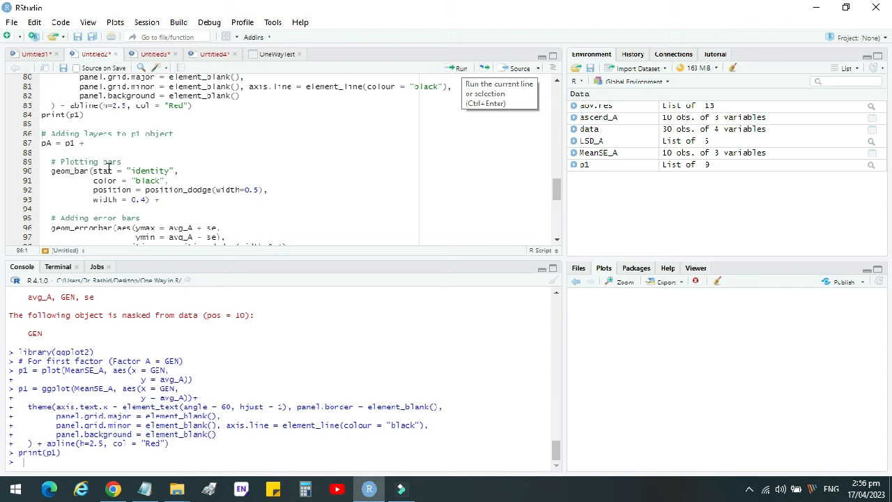
{"action": "mouse_move", "coordinate": [99, 190]}
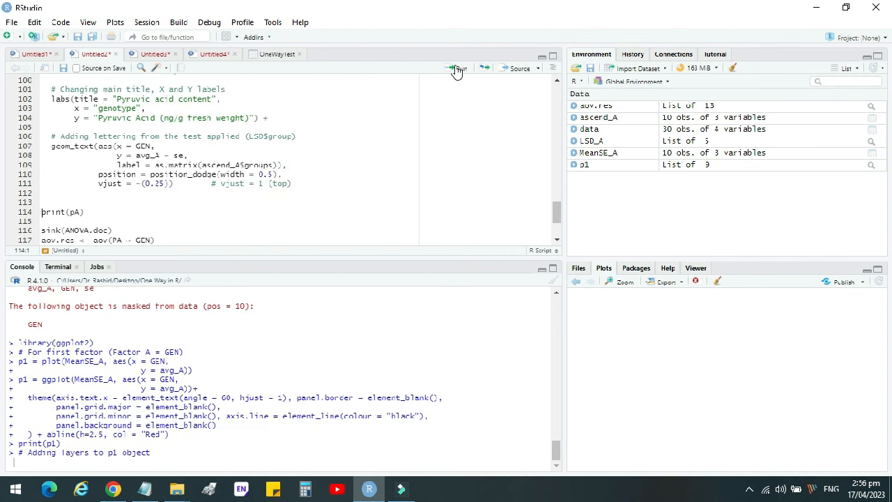
- Run the pA block adding bars, error bars, labels and LSD letters, then print(pA)
{"action": "left_click", "coordinate": [457, 67]}
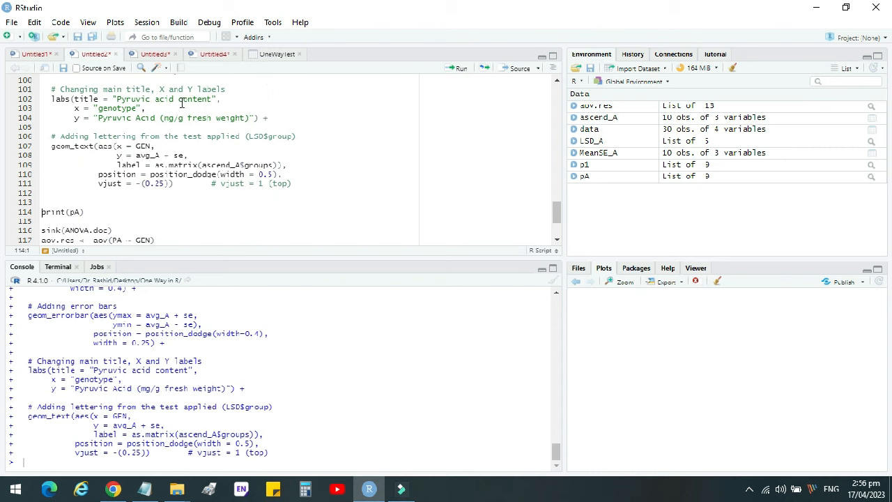
{"action": "mouse_move", "coordinate": [153, 142]}
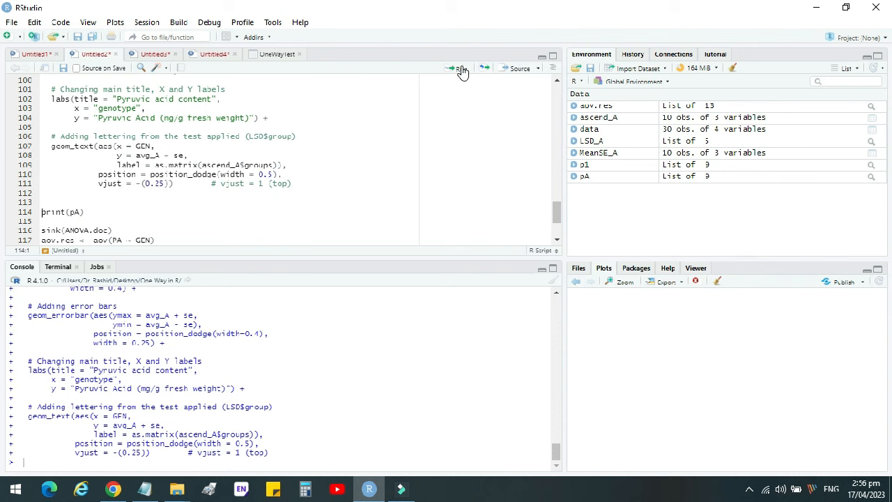
{"action": "left_click", "coordinate": [457, 67]}
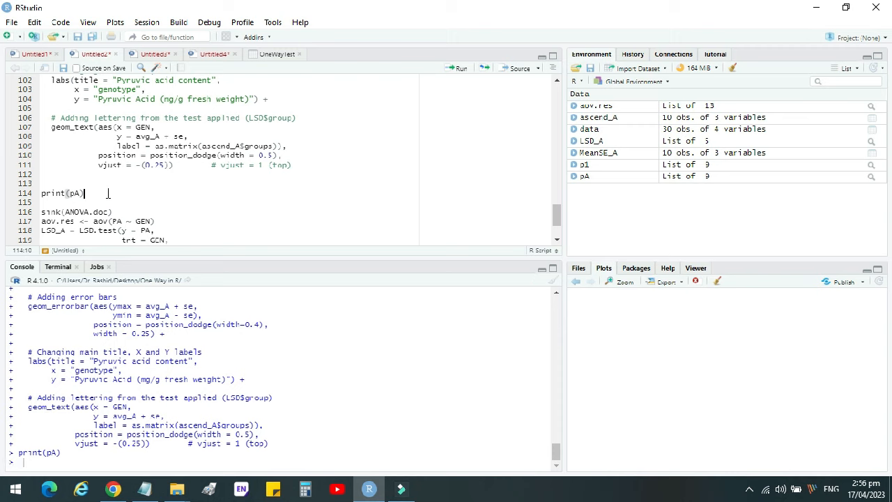
{"action": "left_click", "coordinate": [459, 67]}
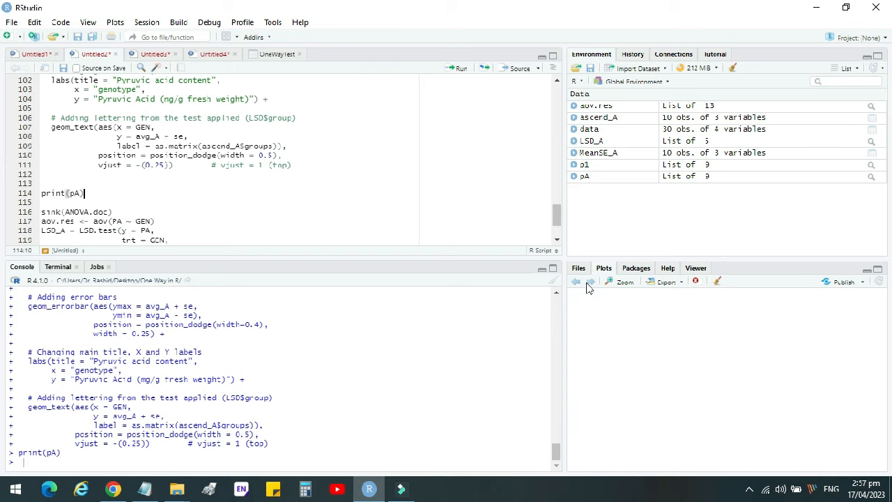
{"action": "mouse_move", "coordinate": [592, 286]}
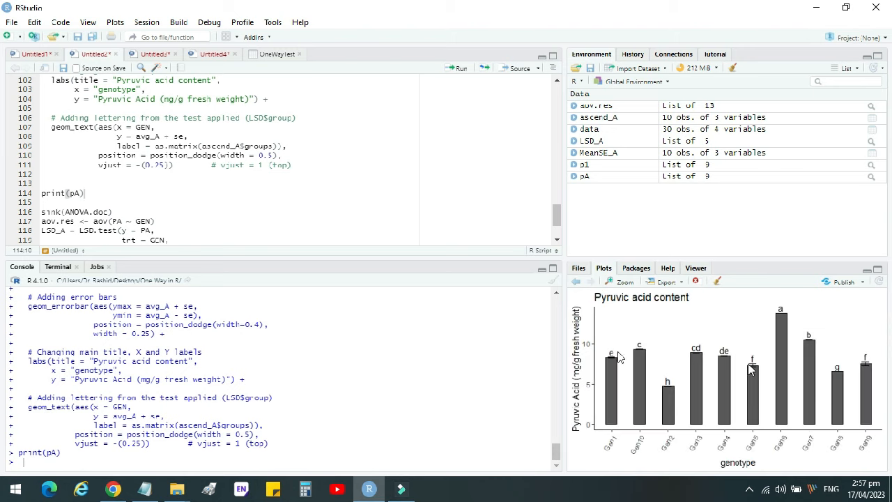
{"action": "mouse_move", "coordinate": [622, 307]}
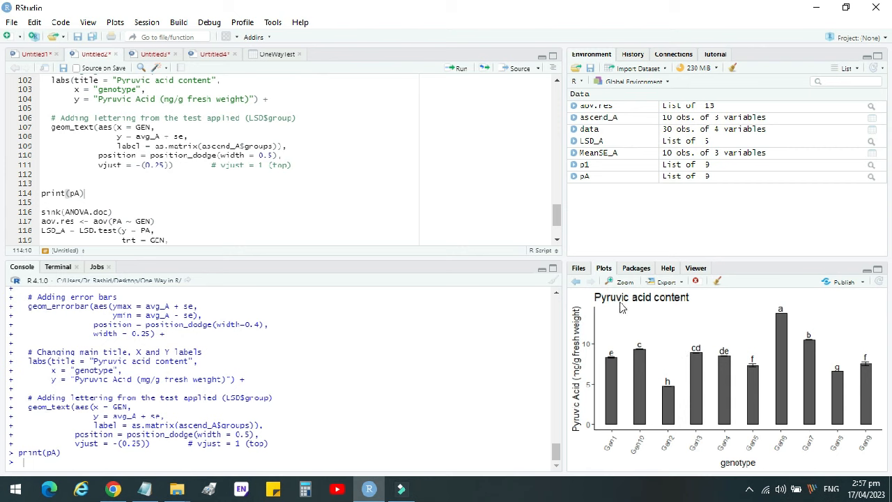
{"action": "mouse_move", "coordinate": [597, 310]}
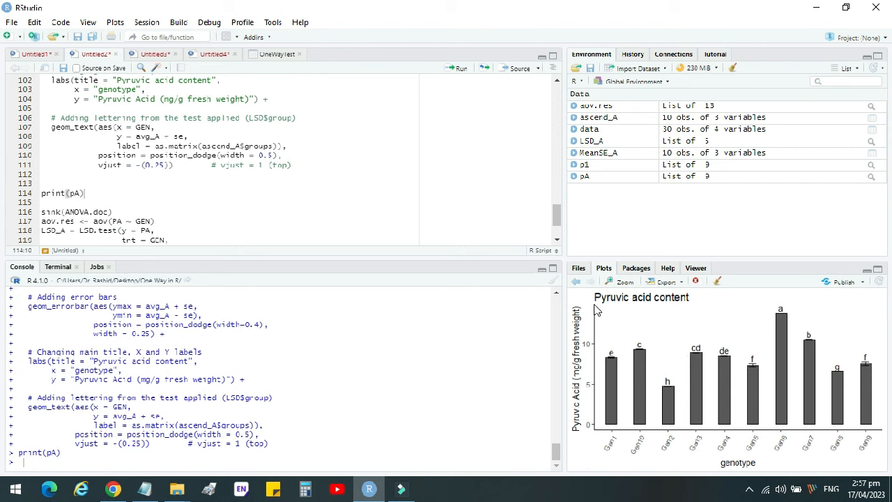
{"action": "mouse_move", "coordinate": [655, 308]}
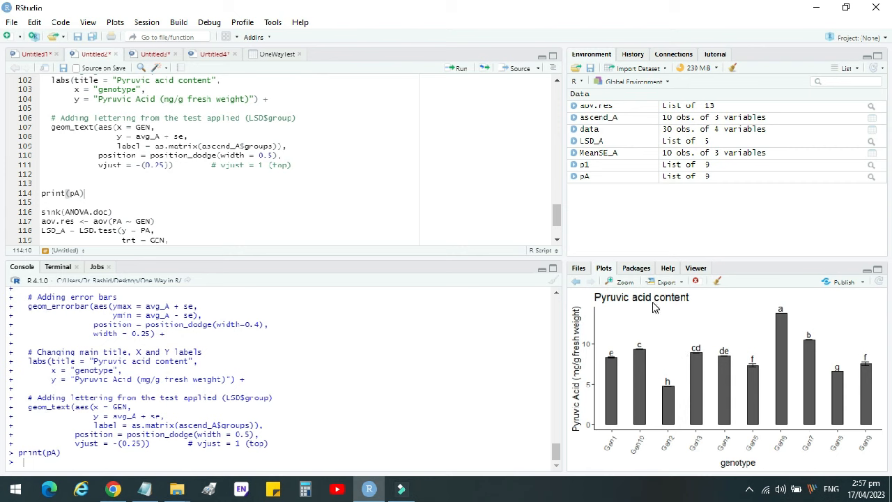
{"action": "mouse_move", "coordinate": [641, 308]}
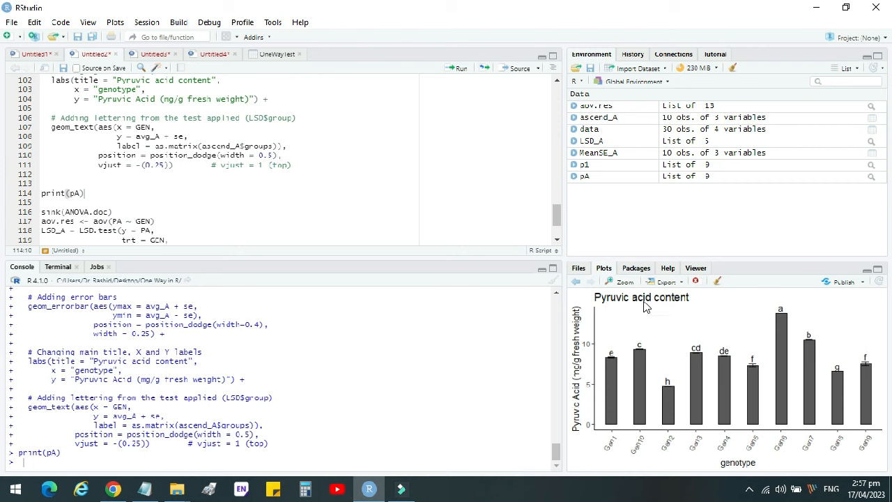
{"action": "mouse_move", "coordinate": [694, 301]}
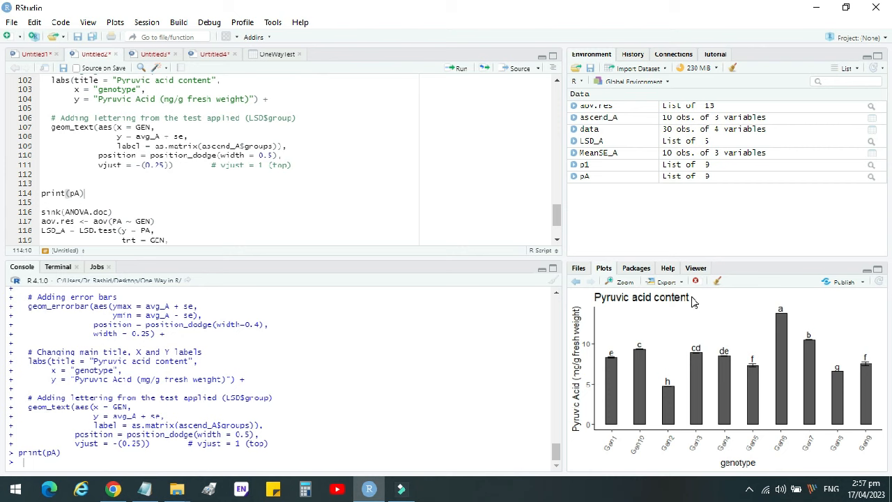
{"action": "mouse_move", "coordinate": [627, 335]}
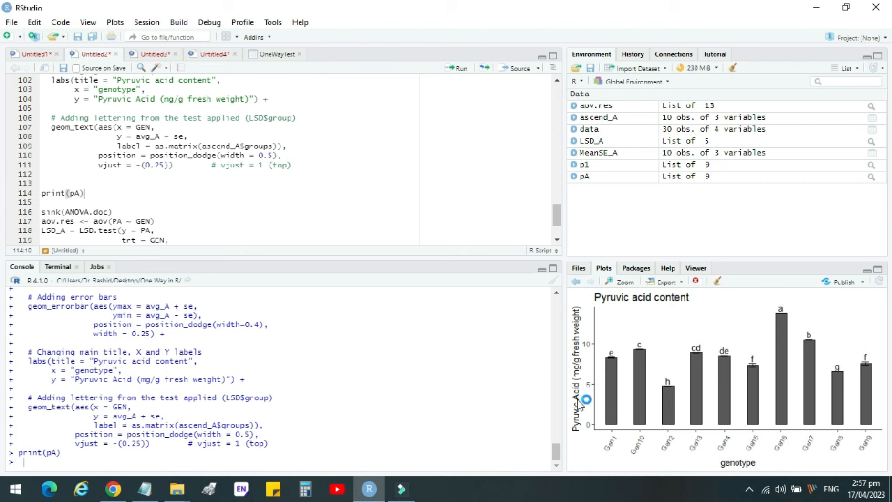
{"action": "mouse_move", "coordinate": [582, 399]}
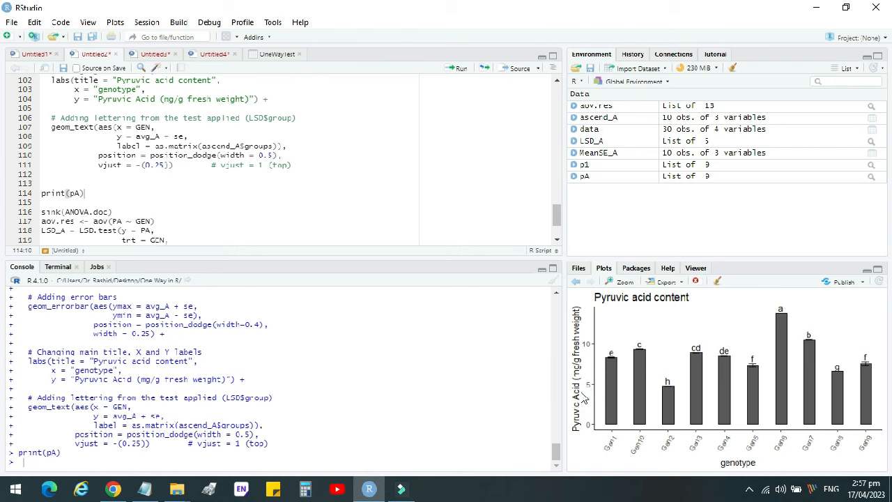
{"action": "mouse_move", "coordinate": [776, 463]}
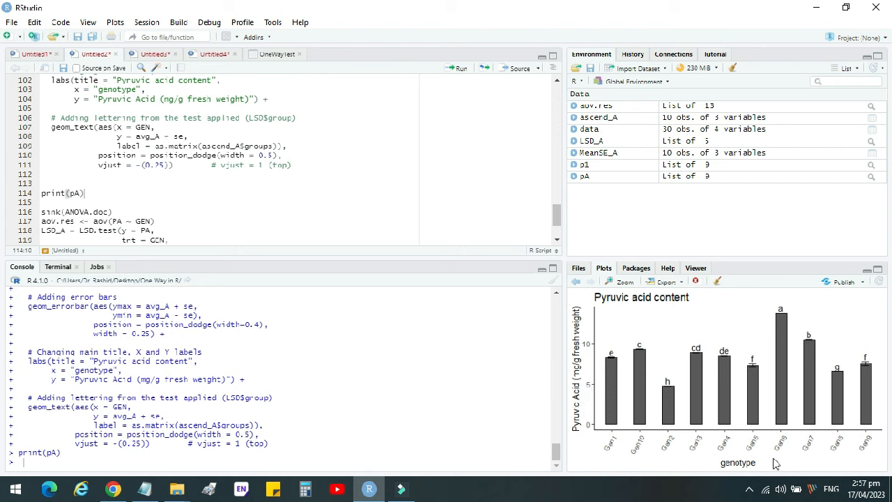
{"action": "mouse_move", "coordinate": [655, 458]}
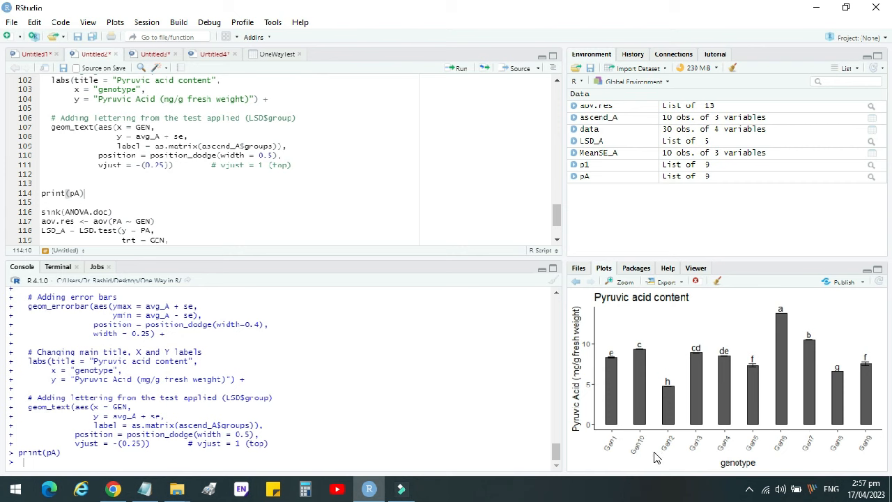
{"action": "mouse_move", "coordinate": [866, 434]}
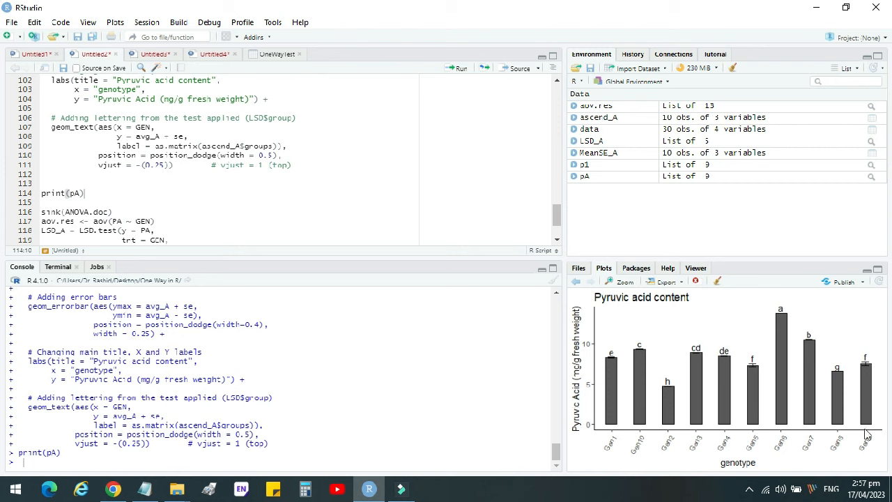
{"action": "mouse_move", "coordinate": [609, 399]}
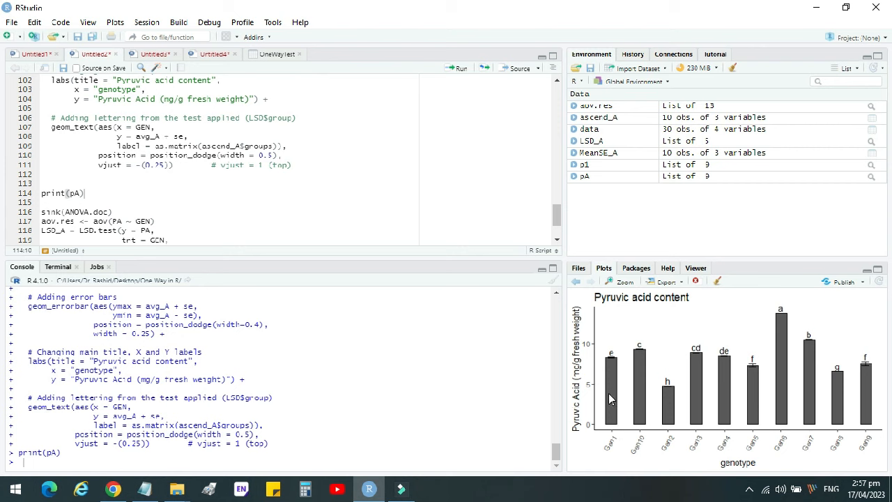
{"action": "mouse_move", "coordinate": [615, 429]}
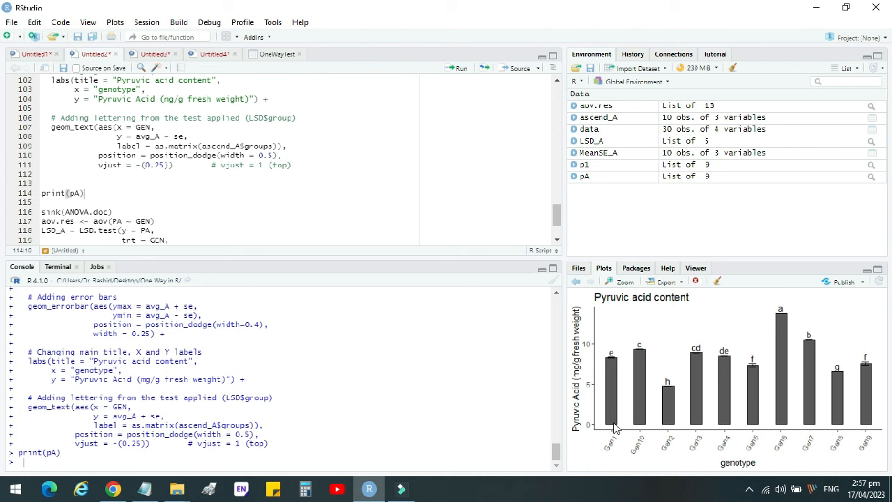
{"action": "mouse_move", "coordinate": [611, 361]}
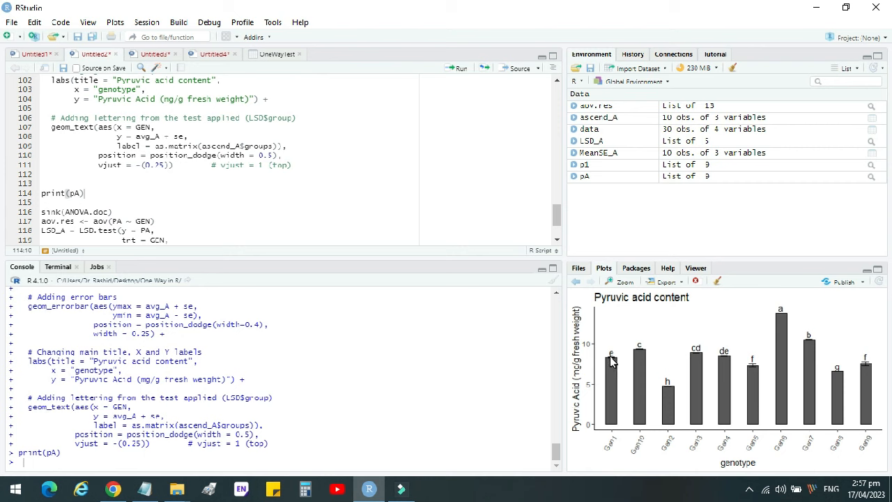
{"action": "mouse_move", "coordinate": [799, 357]}
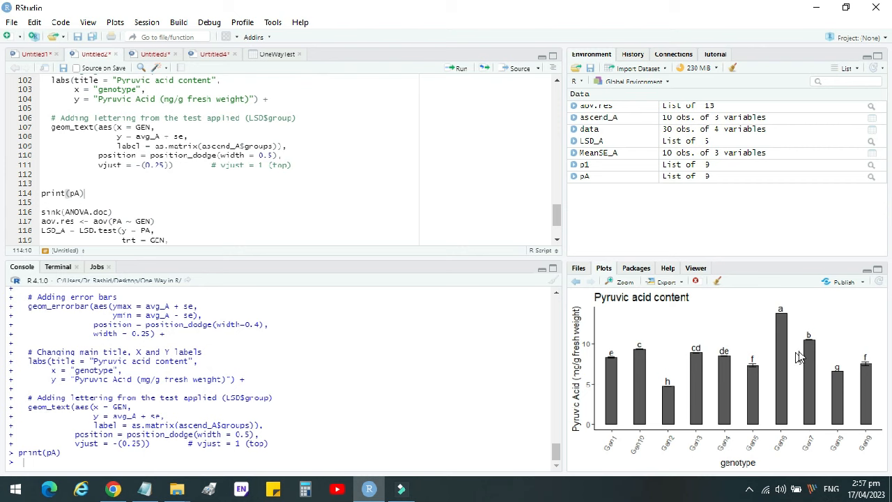
{"action": "mouse_move", "coordinate": [736, 335]}
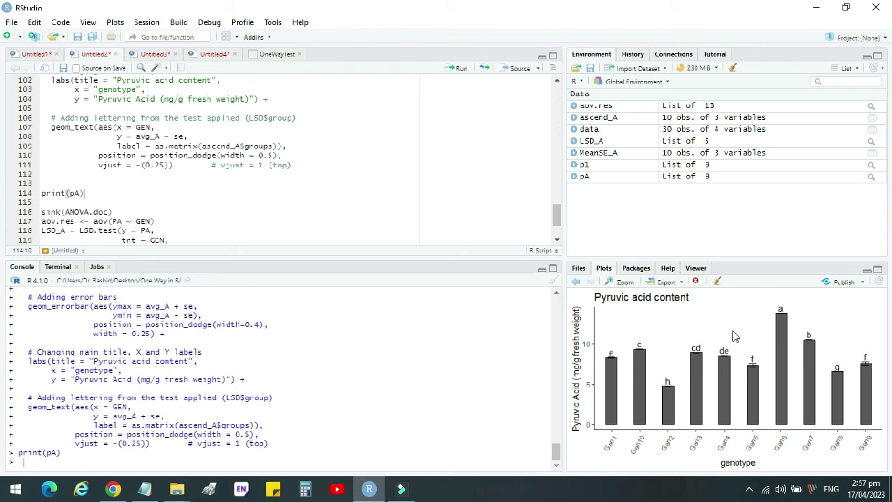
{"action": "mouse_move", "coordinate": [818, 344]}
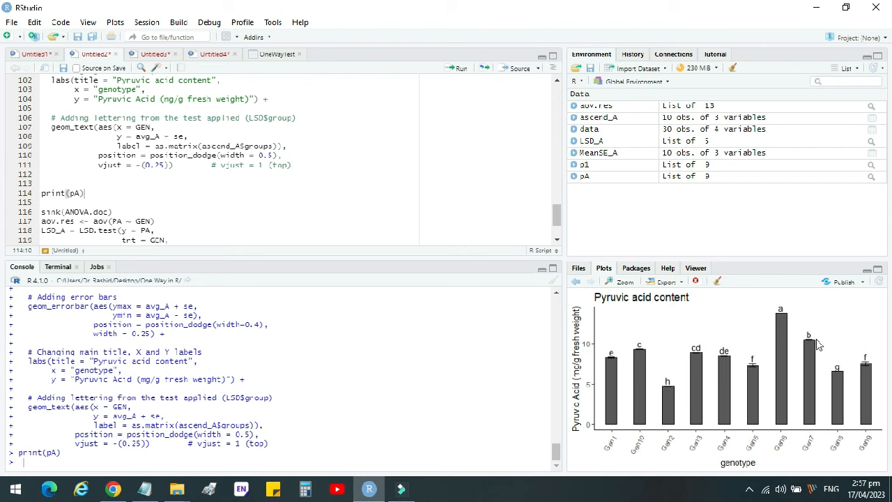
{"action": "mouse_move", "coordinate": [90, 132]}
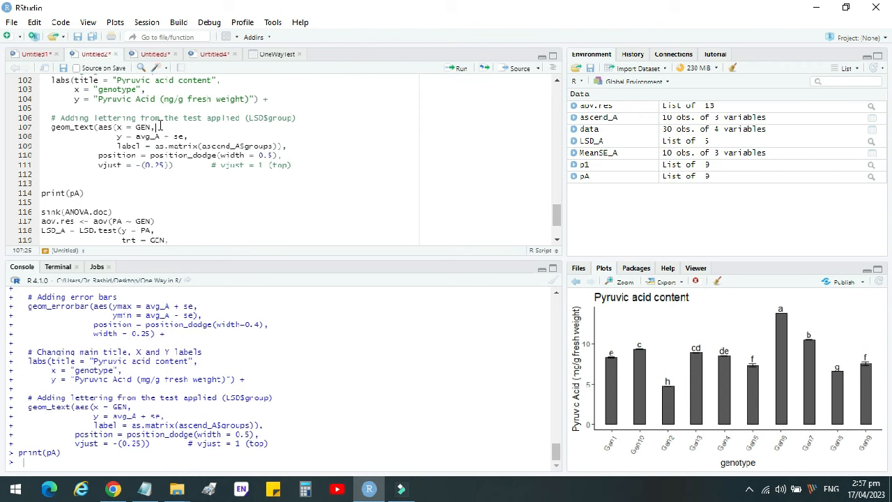
{"action": "scroll", "scroll_direction": "up", "scroll_amount": 3}
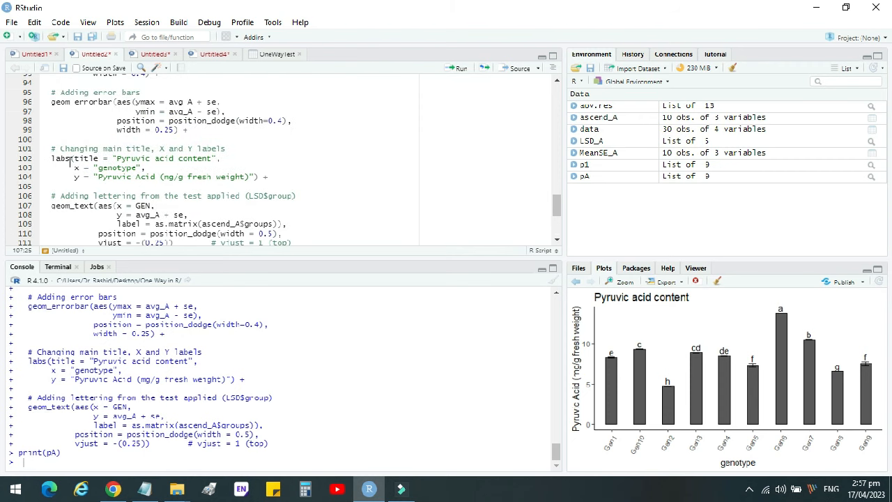
{"action": "left_click", "coordinate": [50, 158]}
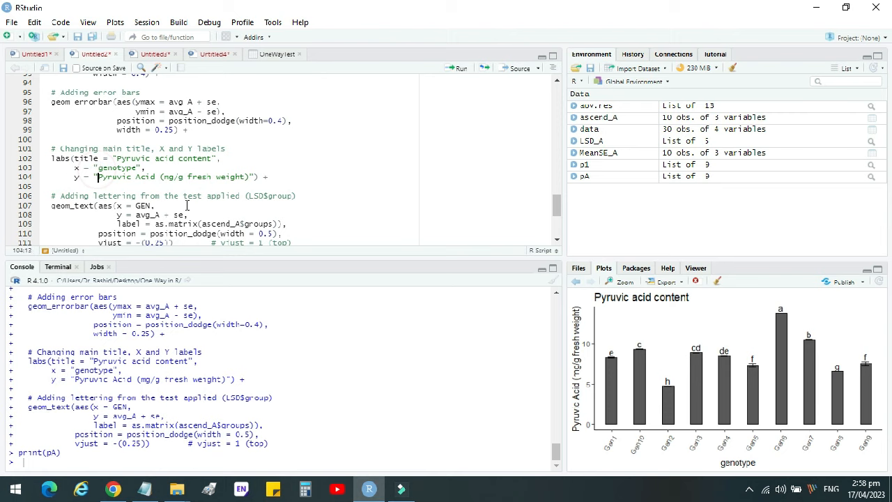
{"action": "scroll", "scroll_direction": "down", "scroll_amount": 3}
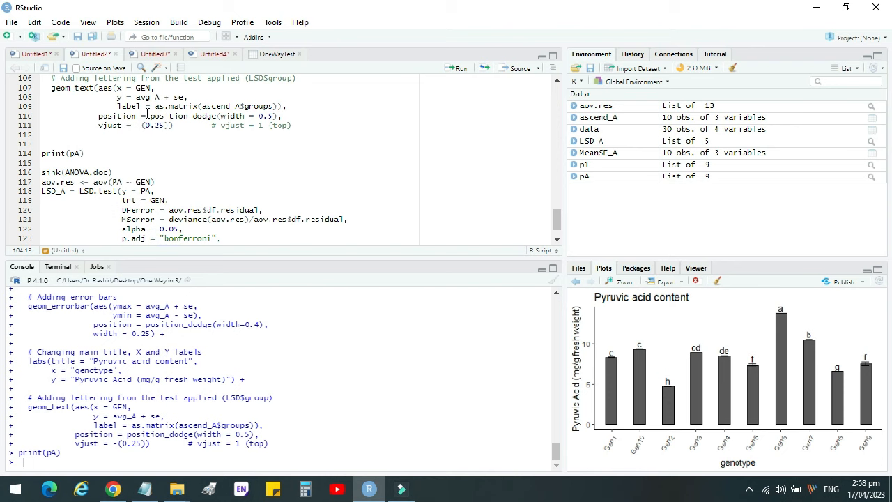
{"action": "scroll", "scroll_direction": "up", "scroll_amount": 3}
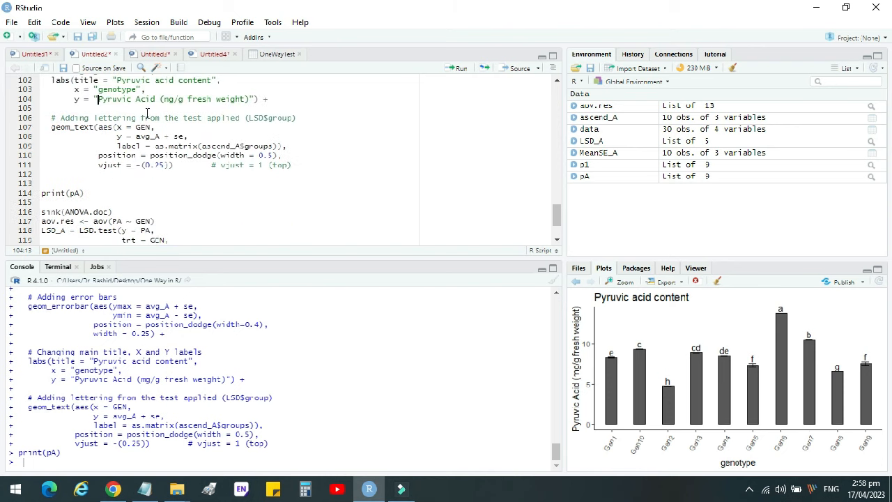
{"action": "mouse_move", "coordinate": [208, 169]}
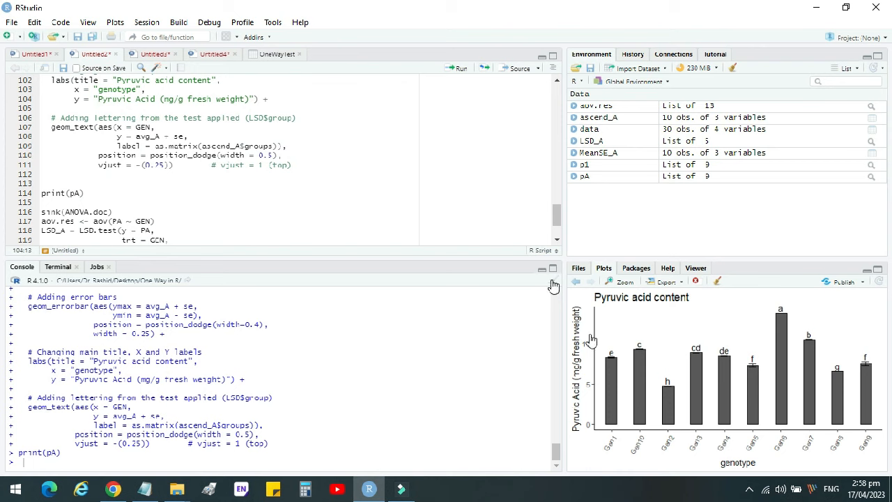
{"action": "mouse_move", "coordinate": [614, 368]}
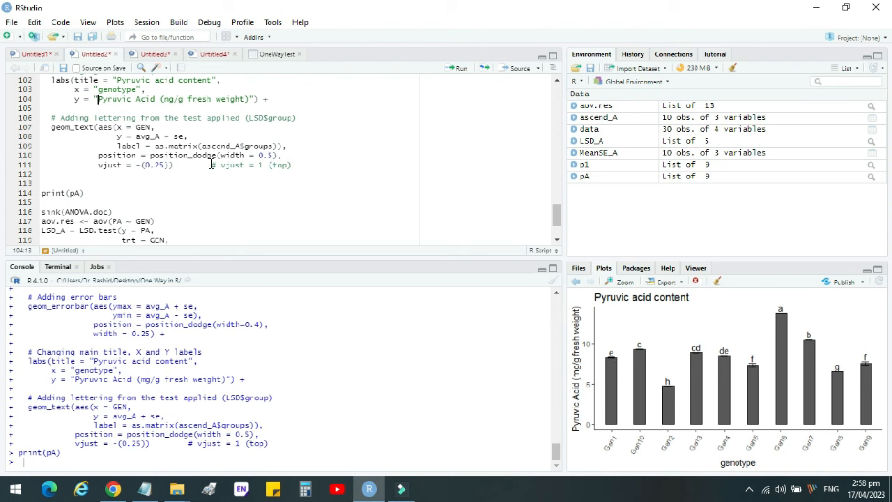
{"action": "mouse_move", "coordinate": [544, 328]}
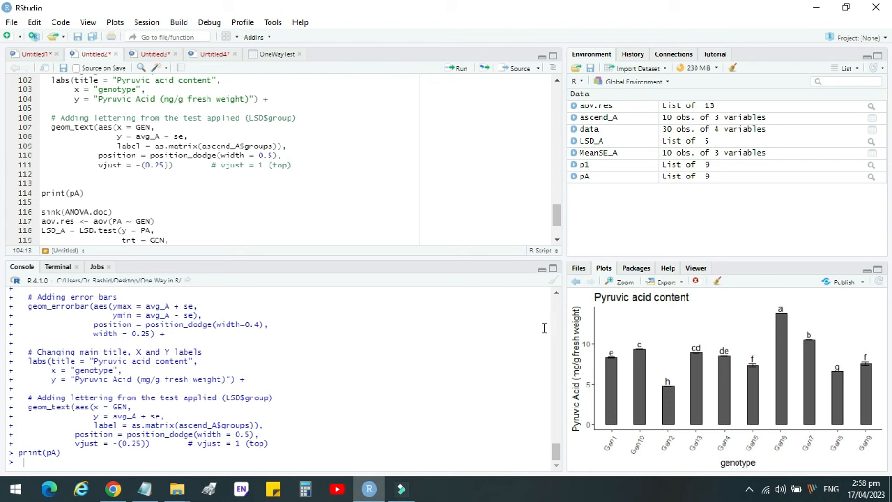
{"action": "mouse_move", "coordinate": [724, 387]}
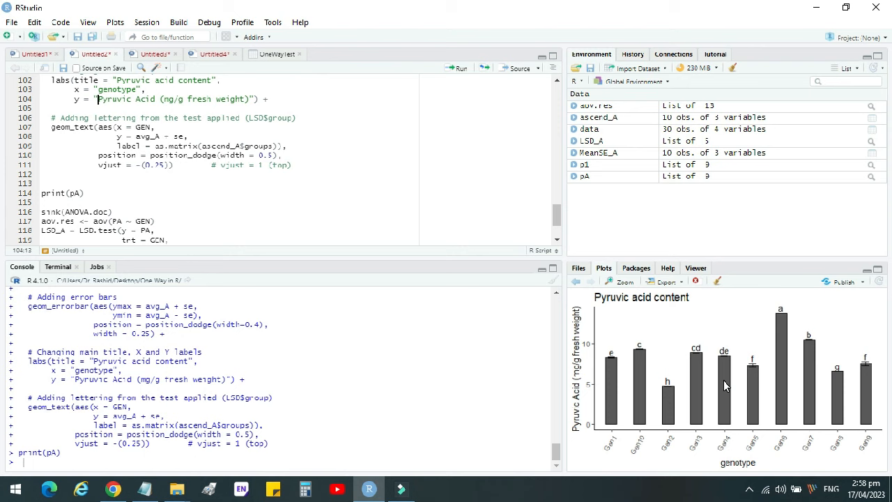
{"action": "mouse_move", "coordinate": [351, 159]}
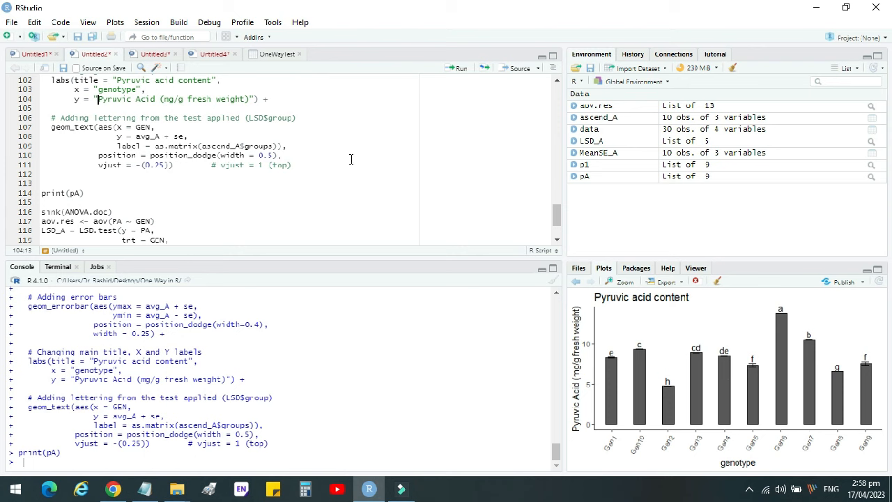
{"action": "mouse_move", "coordinate": [749, 486]}
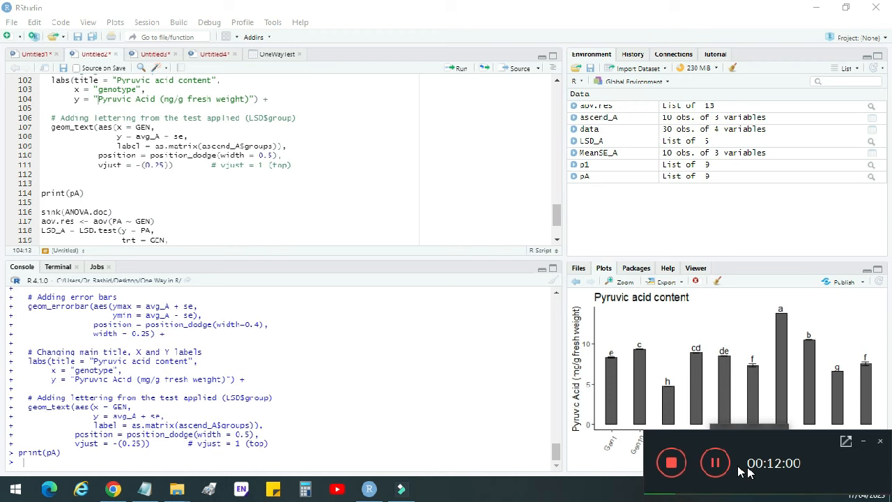
{"action": "mouse_move", "coordinate": [692, 461]}
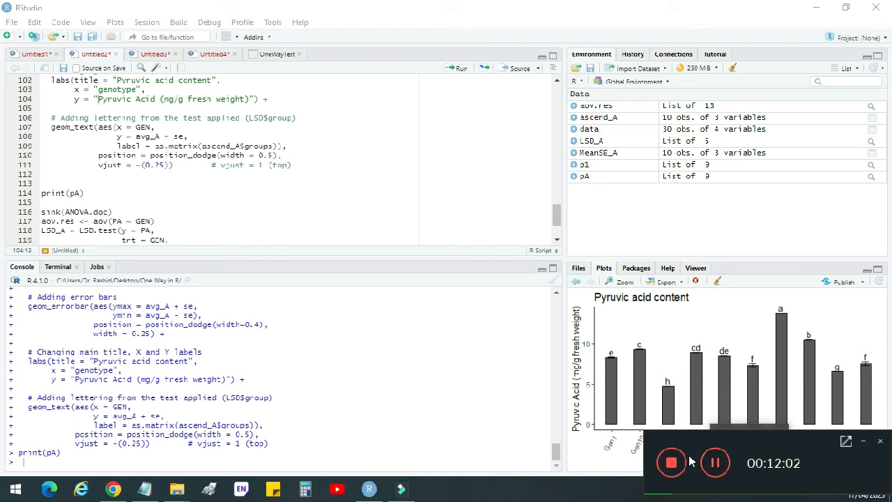